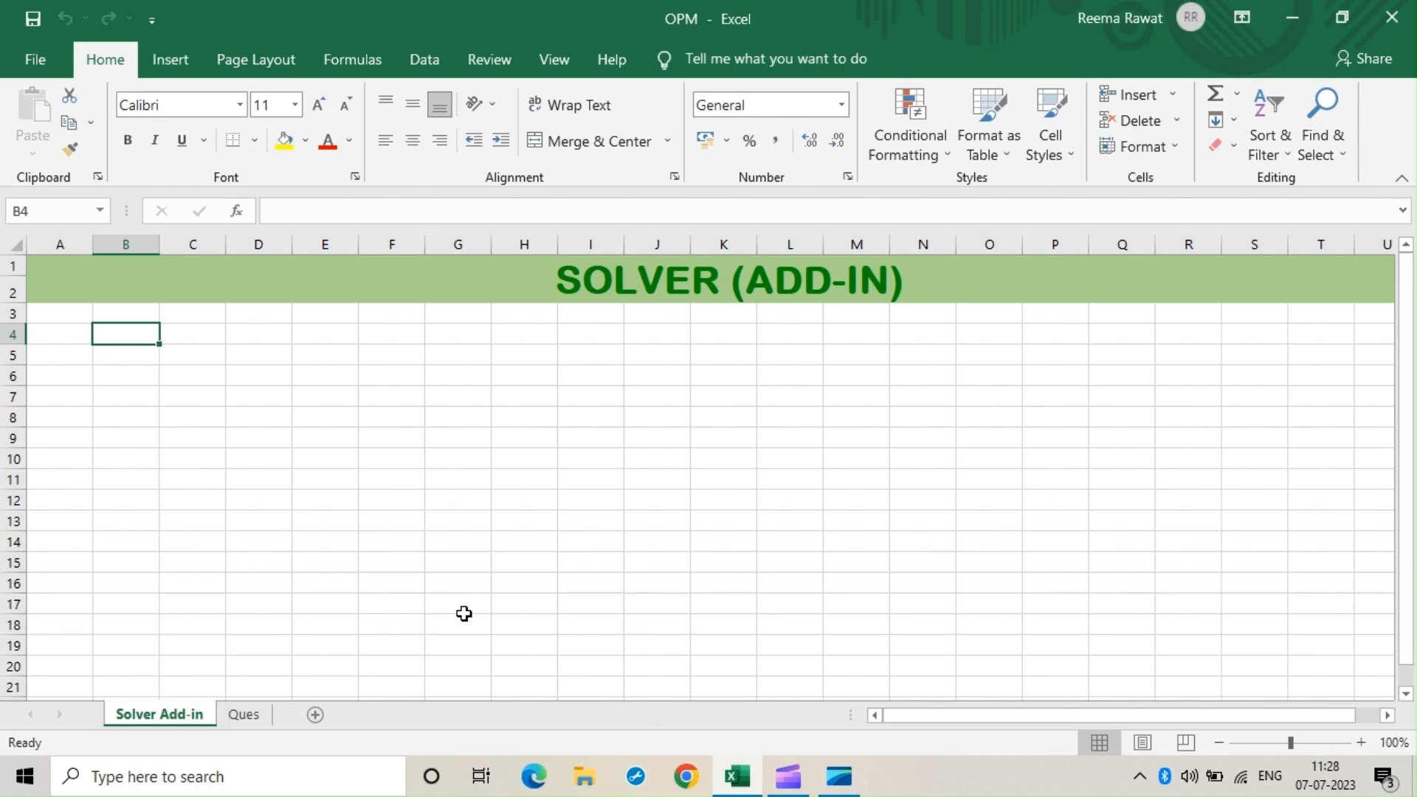
# Turn on the Solver Add-in from Excel Options > Add-ins > Manage Excel Add-ins
pyautogui.click(590, 561)
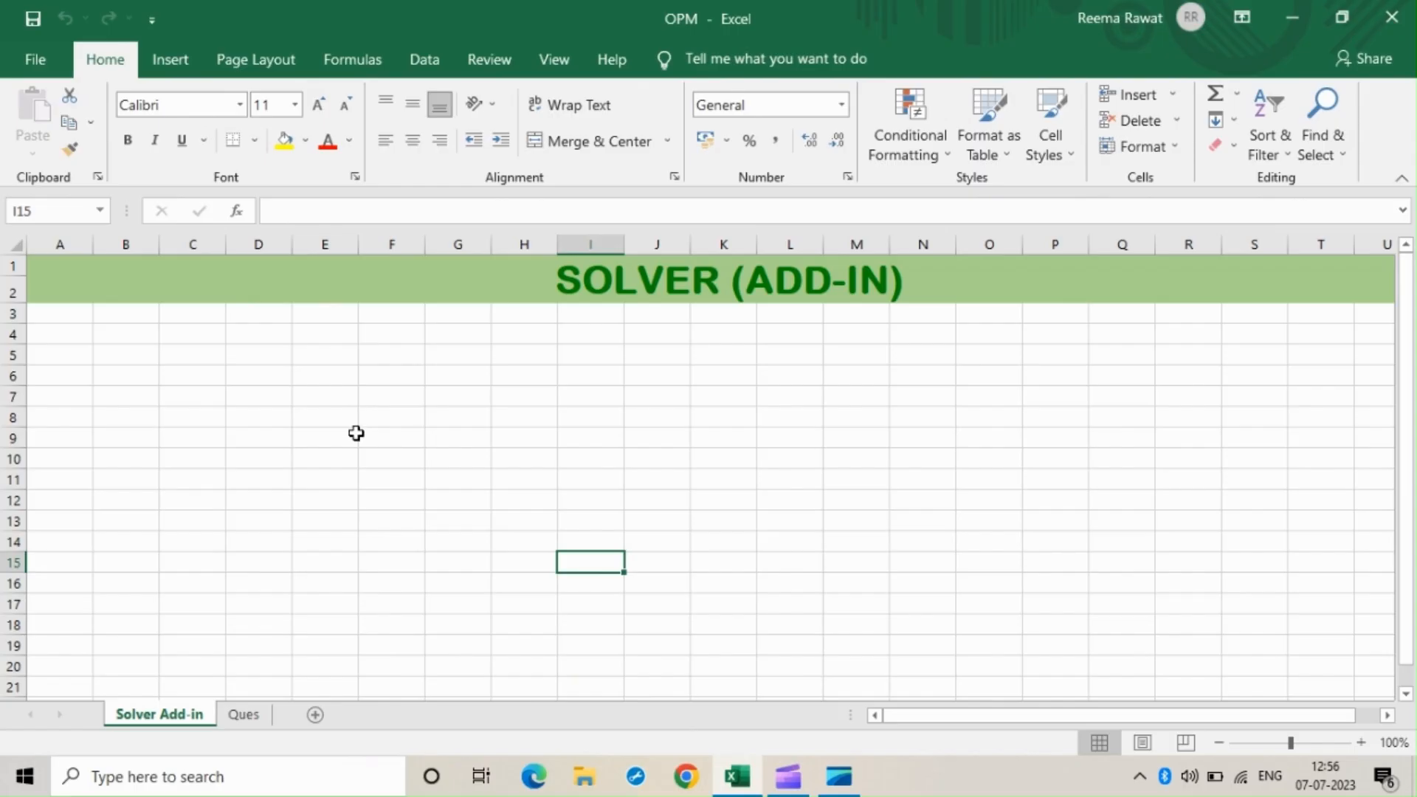
pyautogui.click(425, 59)
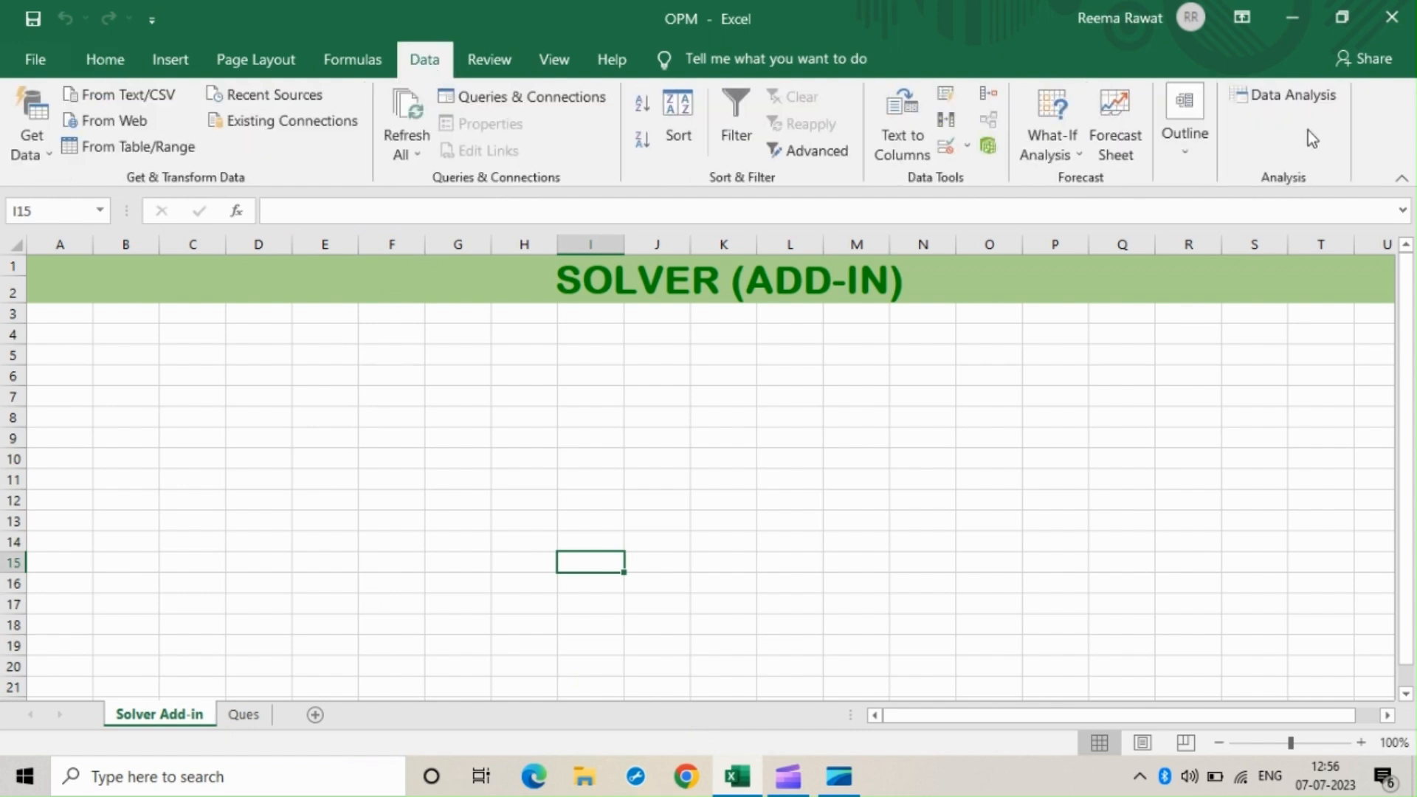
pyautogui.moveTo(46, 57)
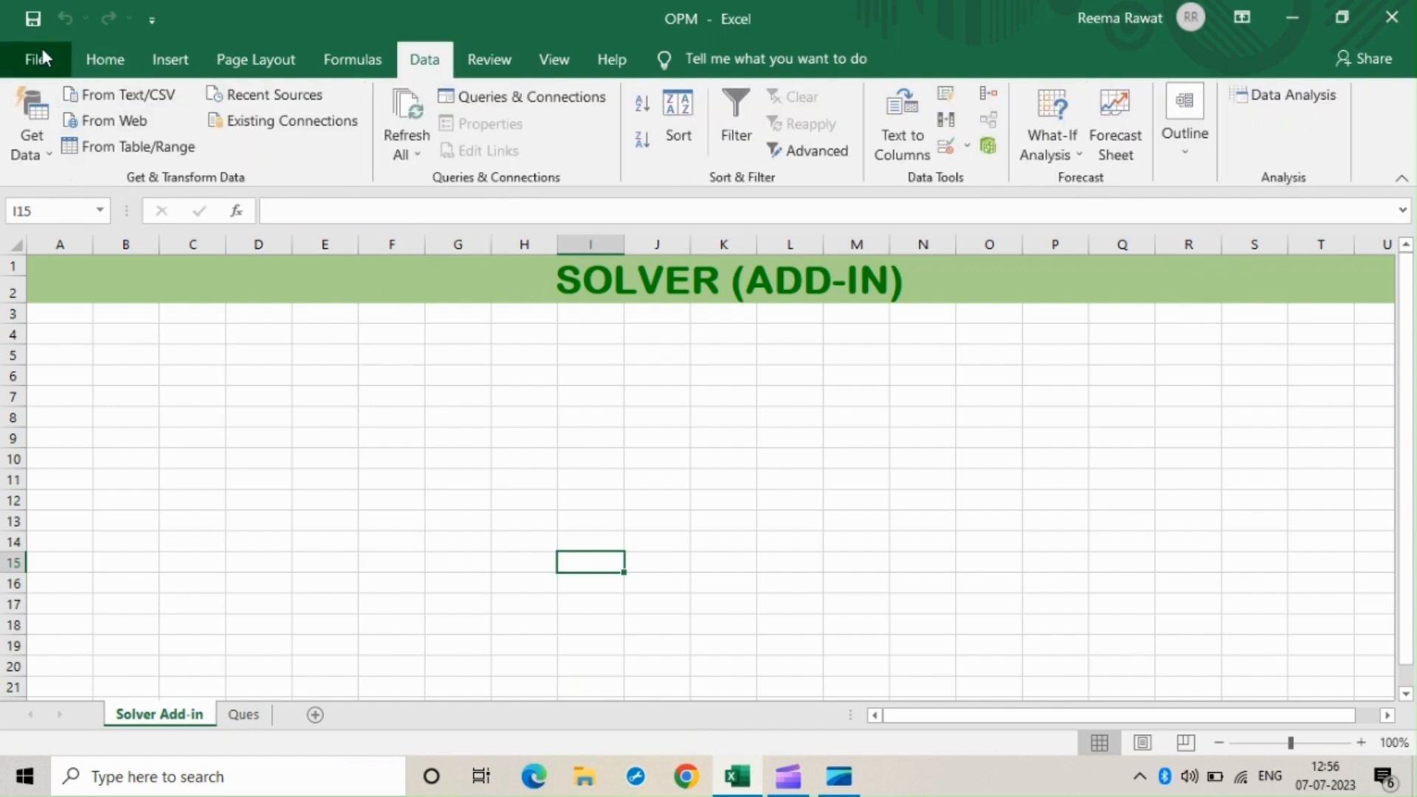
pyautogui.click(29, 58)
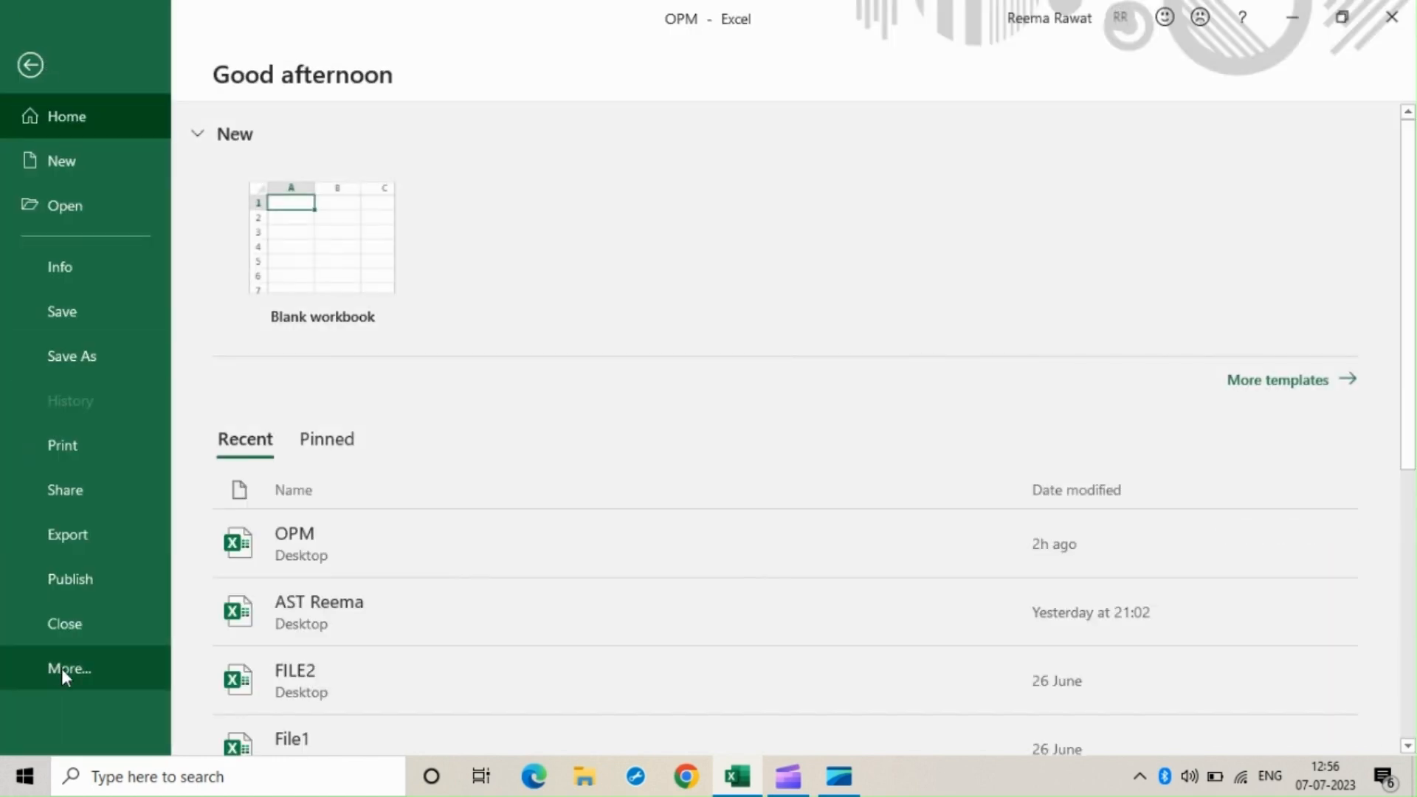
pyautogui.click(32, 66)
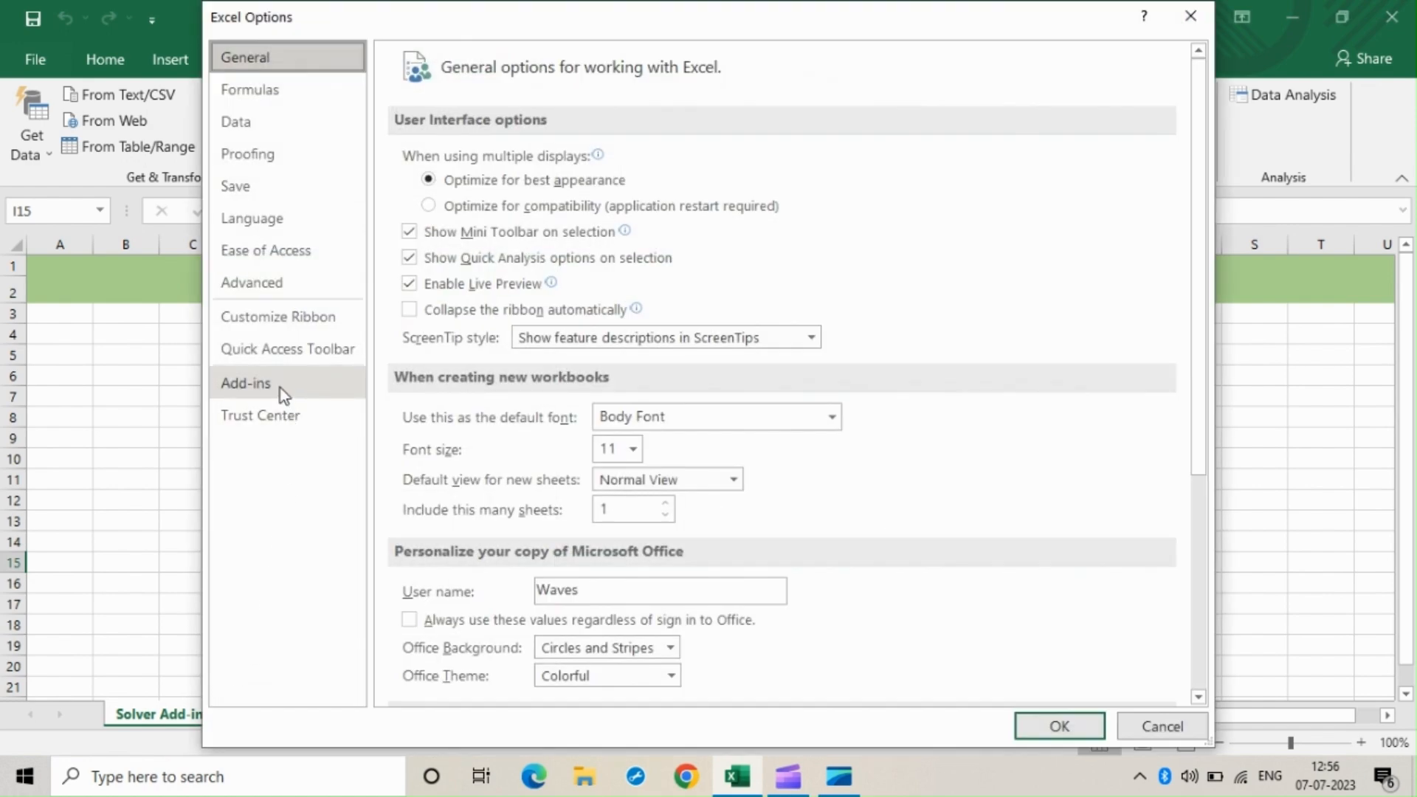
pyautogui.click(245, 383)
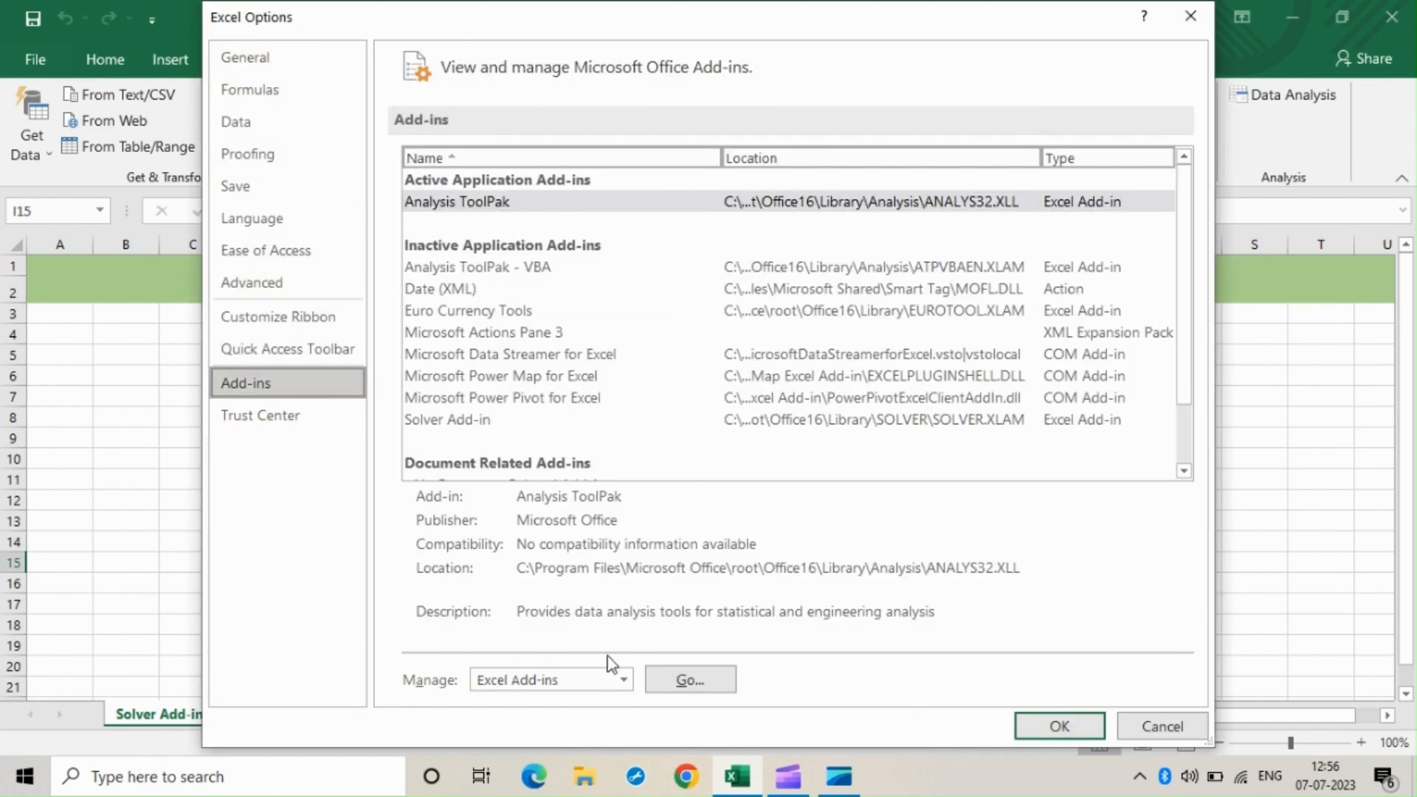
pyautogui.click(624, 679)
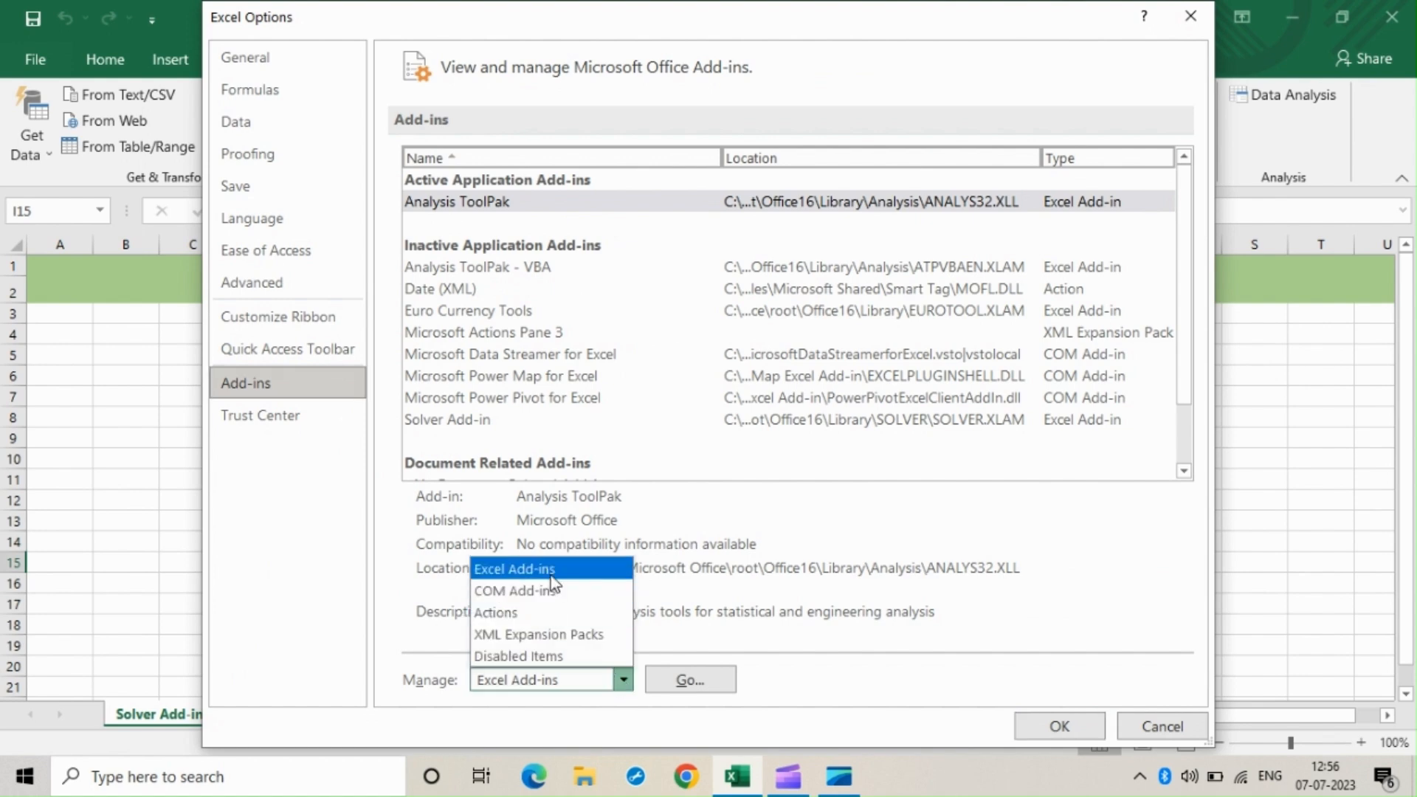
pyautogui.click(1059, 726)
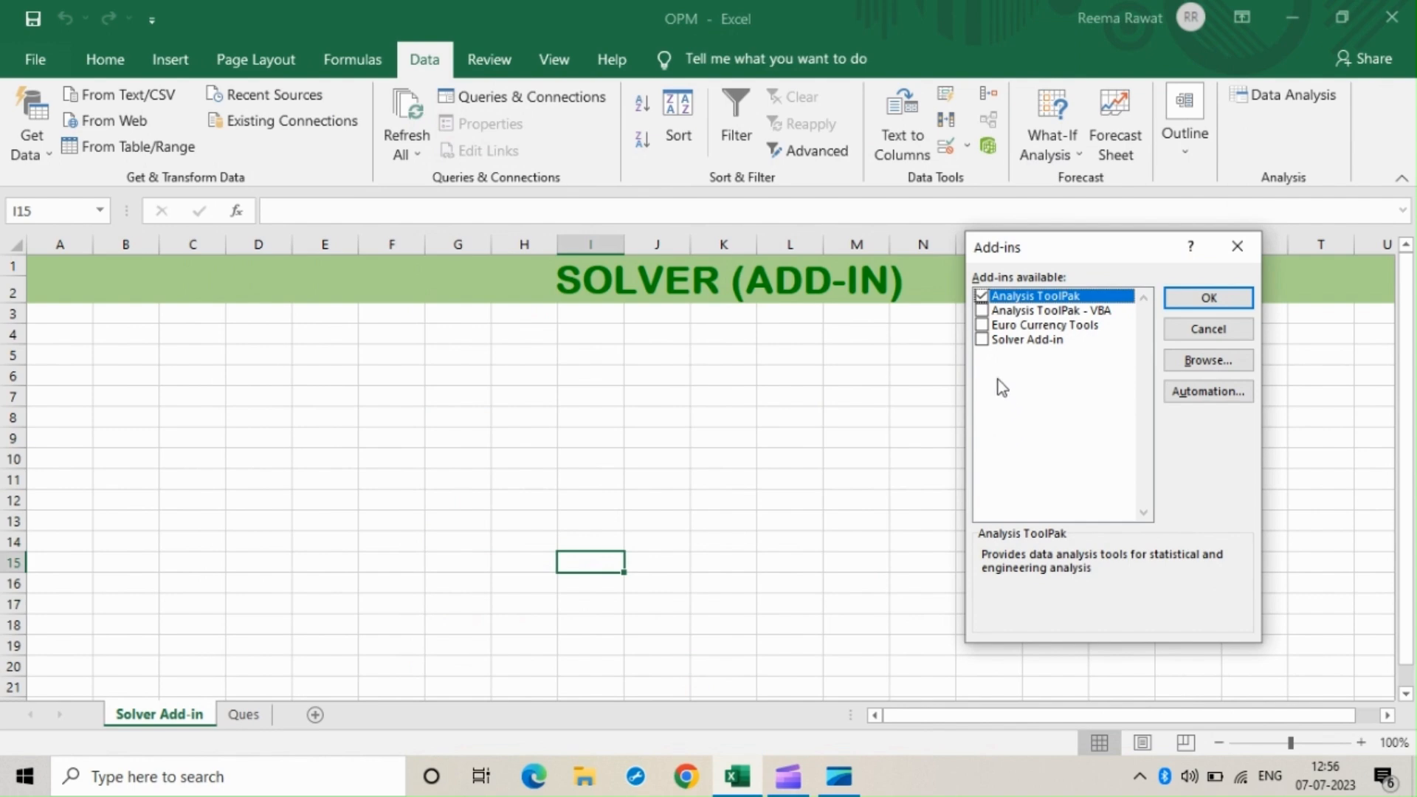
pyautogui.click(982, 339)
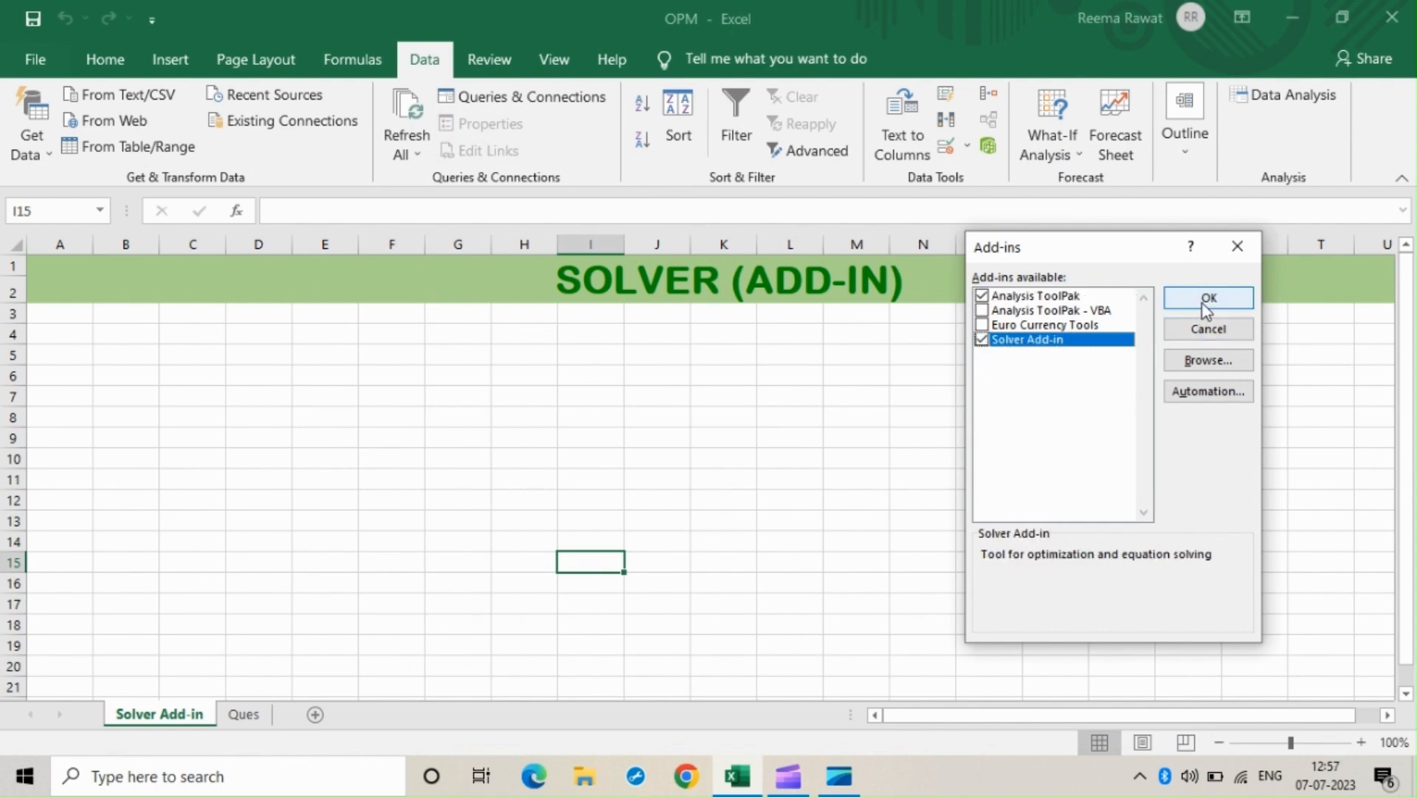
pyautogui.click(1207, 298)
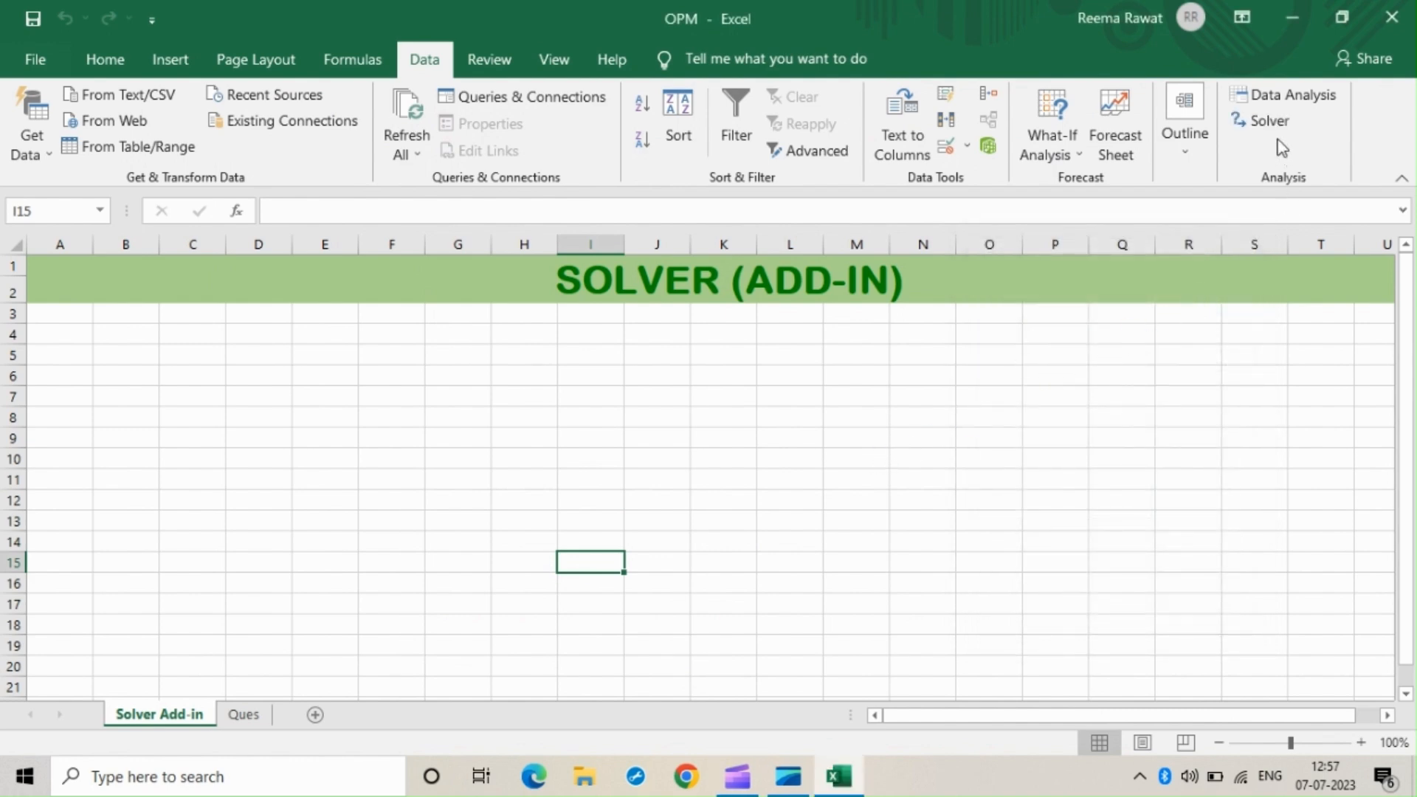
# Go to the Ques sheet with profits 12 and 16 and limits 600 and 220
pyautogui.click(244, 714)
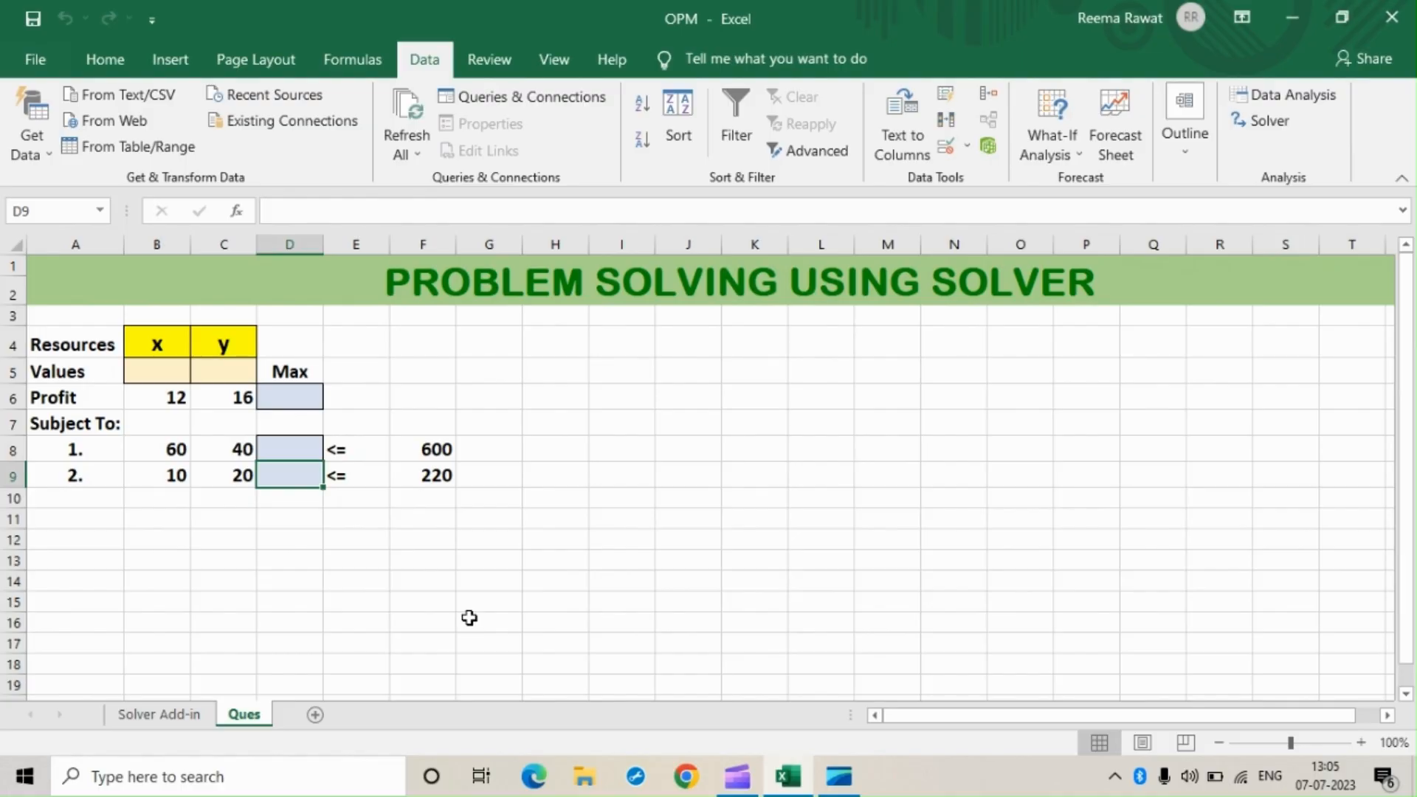
pyautogui.moveTo(93, 425)
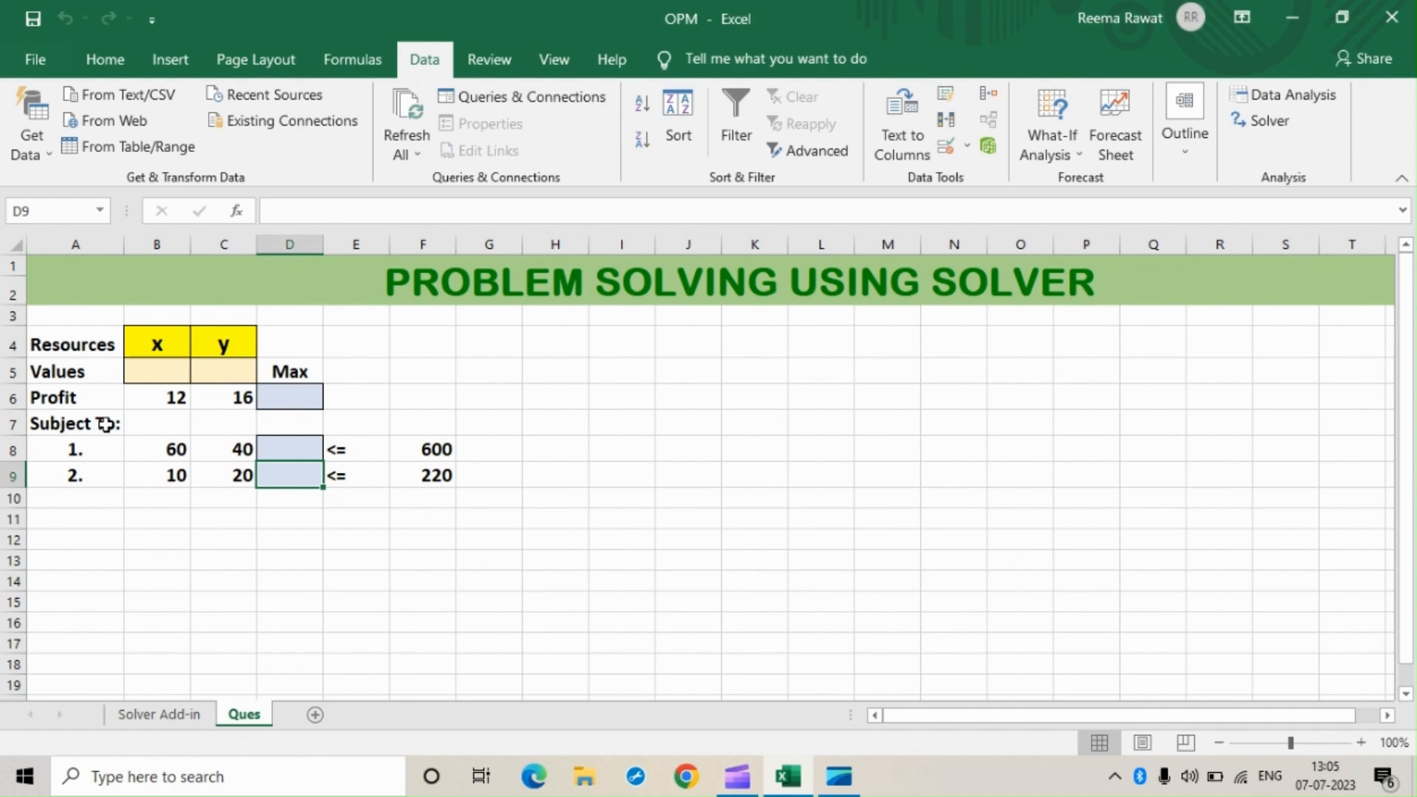
pyautogui.moveTo(530, 369)
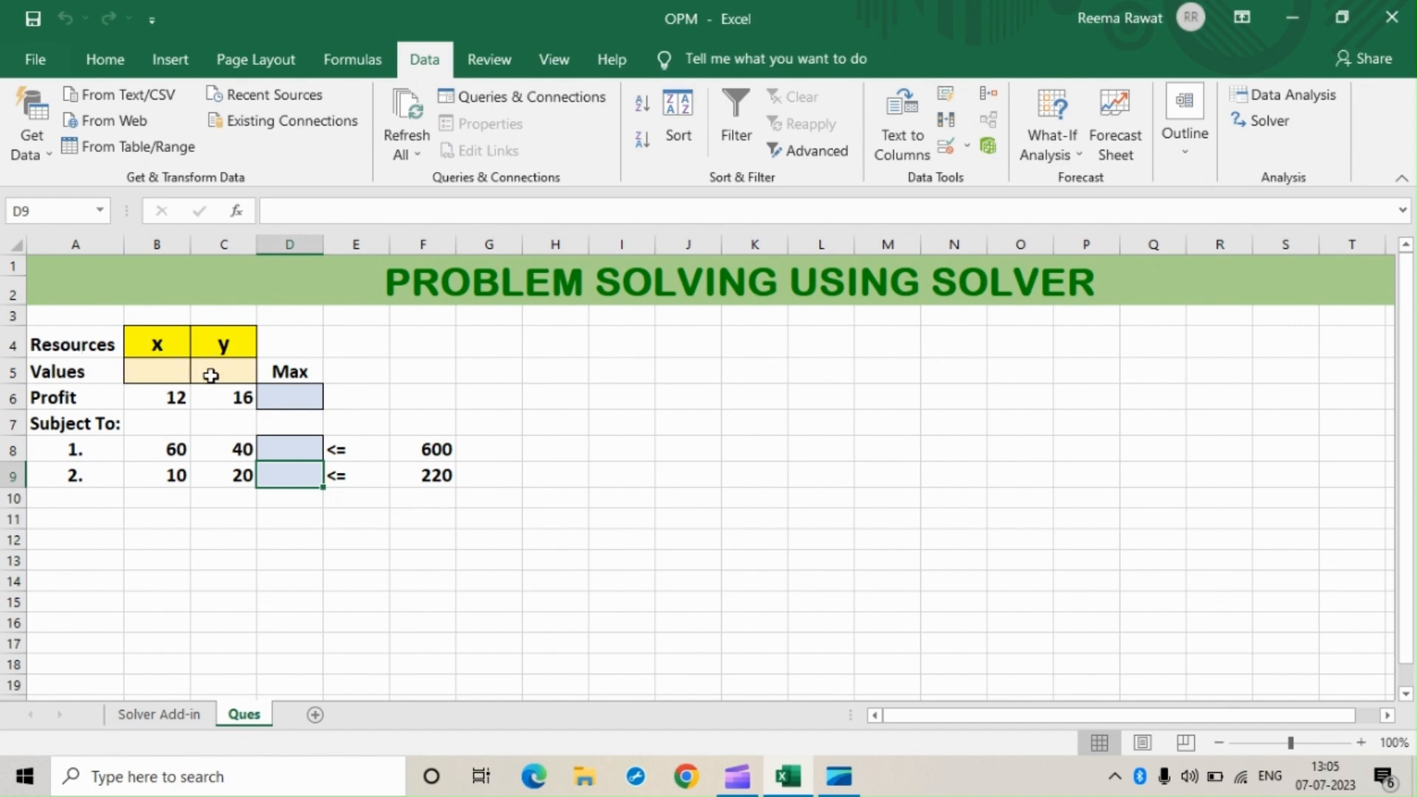
pyautogui.moveTo(121, 403)
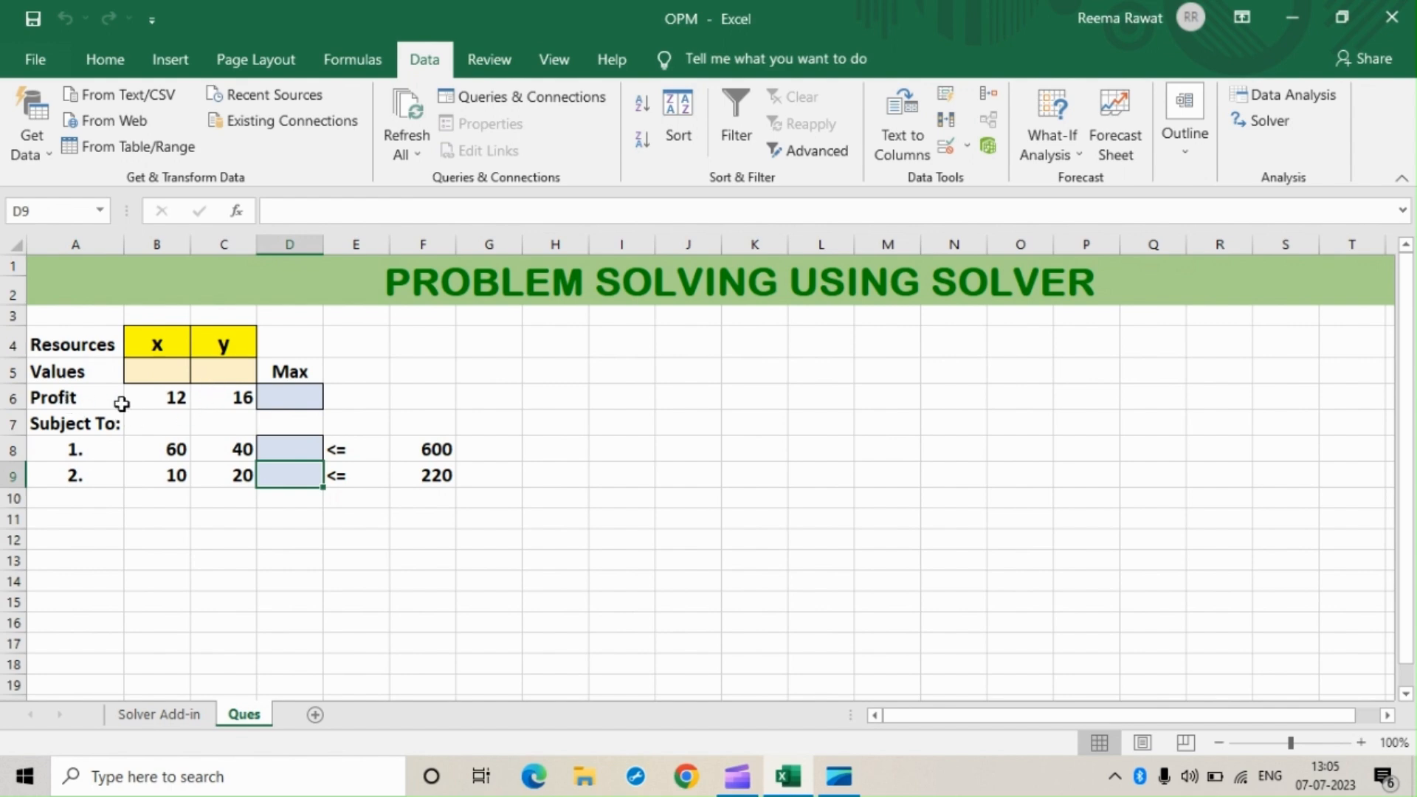
pyautogui.moveTo(60, 397)
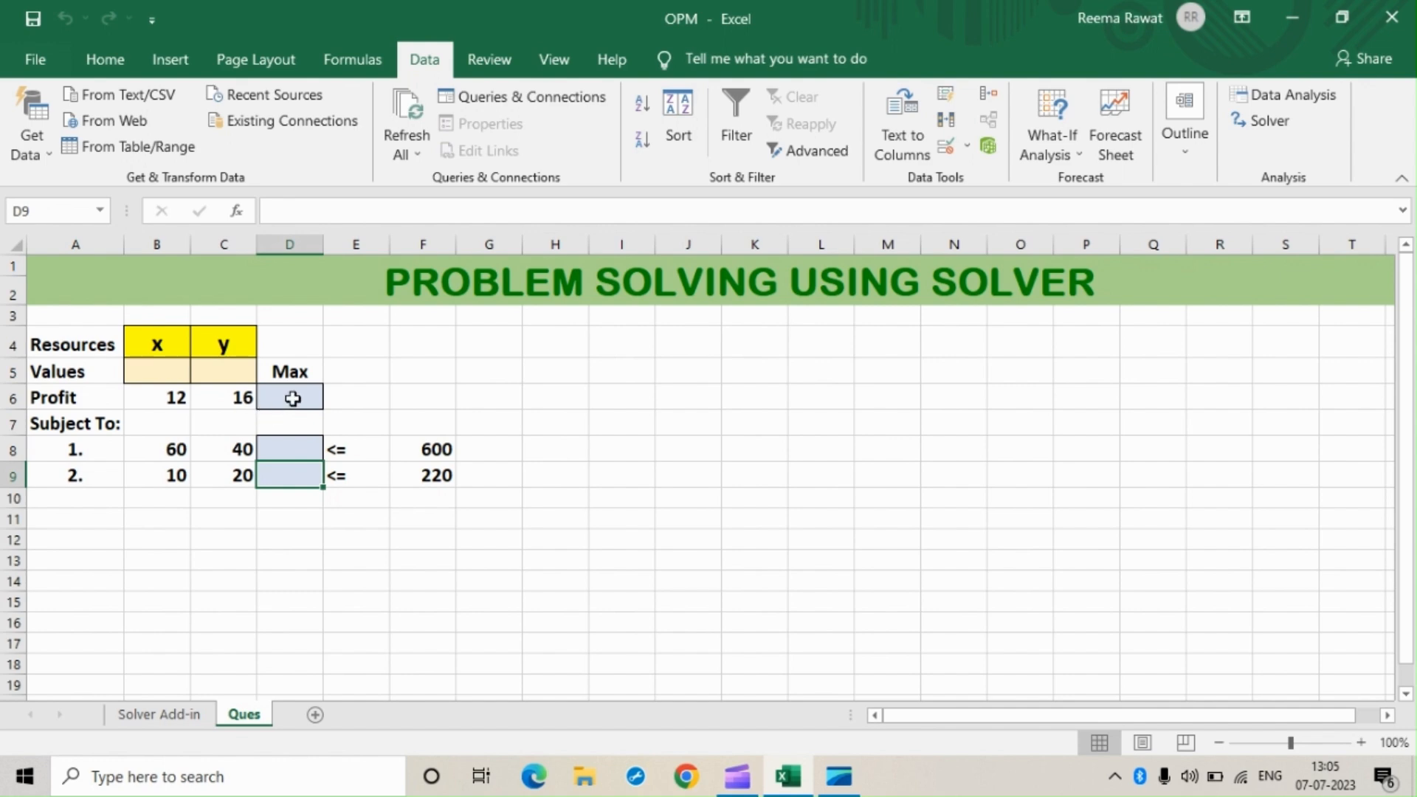
# Enter =SUMPRODUCT(B6:C6,B5:C5) in D6 as the total profit
pyautogui.click(289, 397)
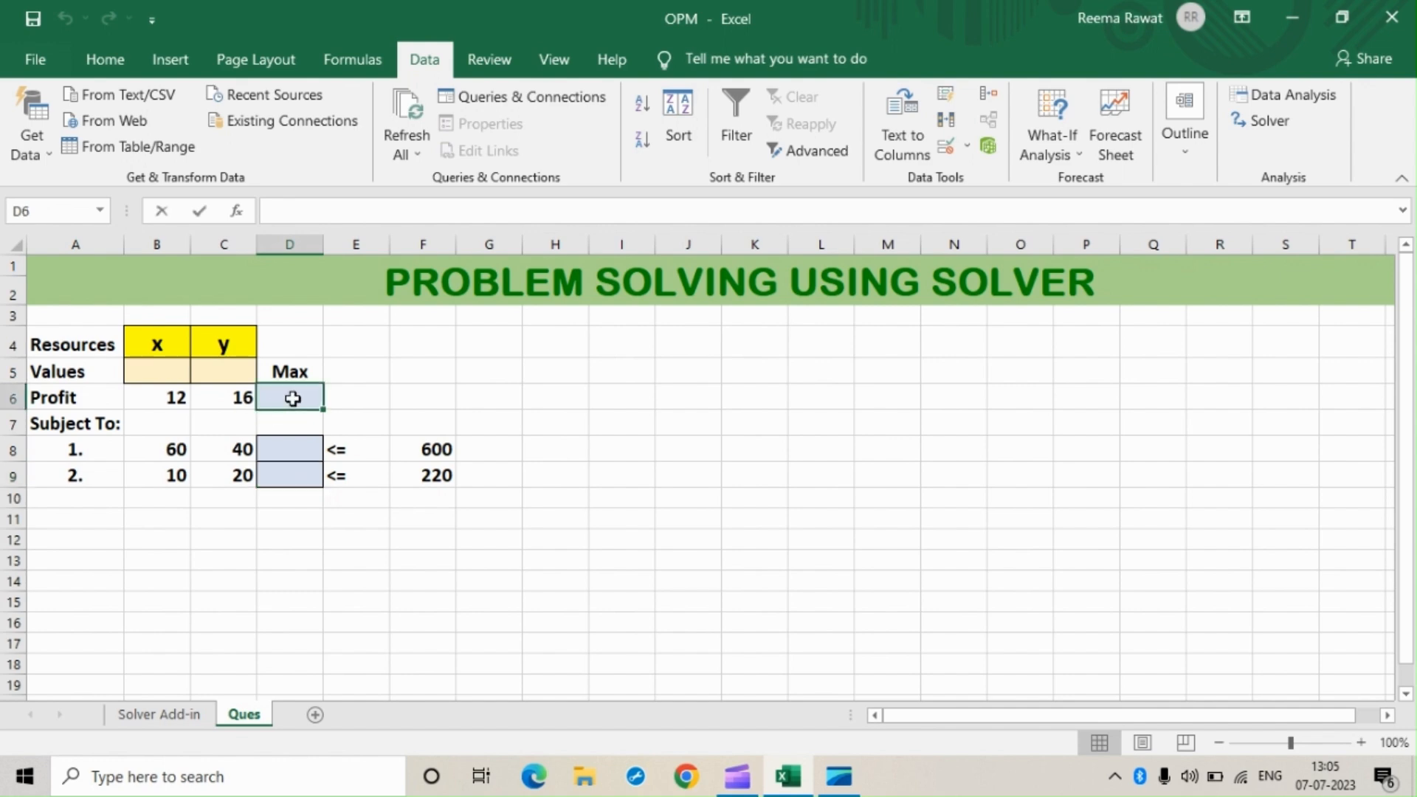
pyautogui.write('=')
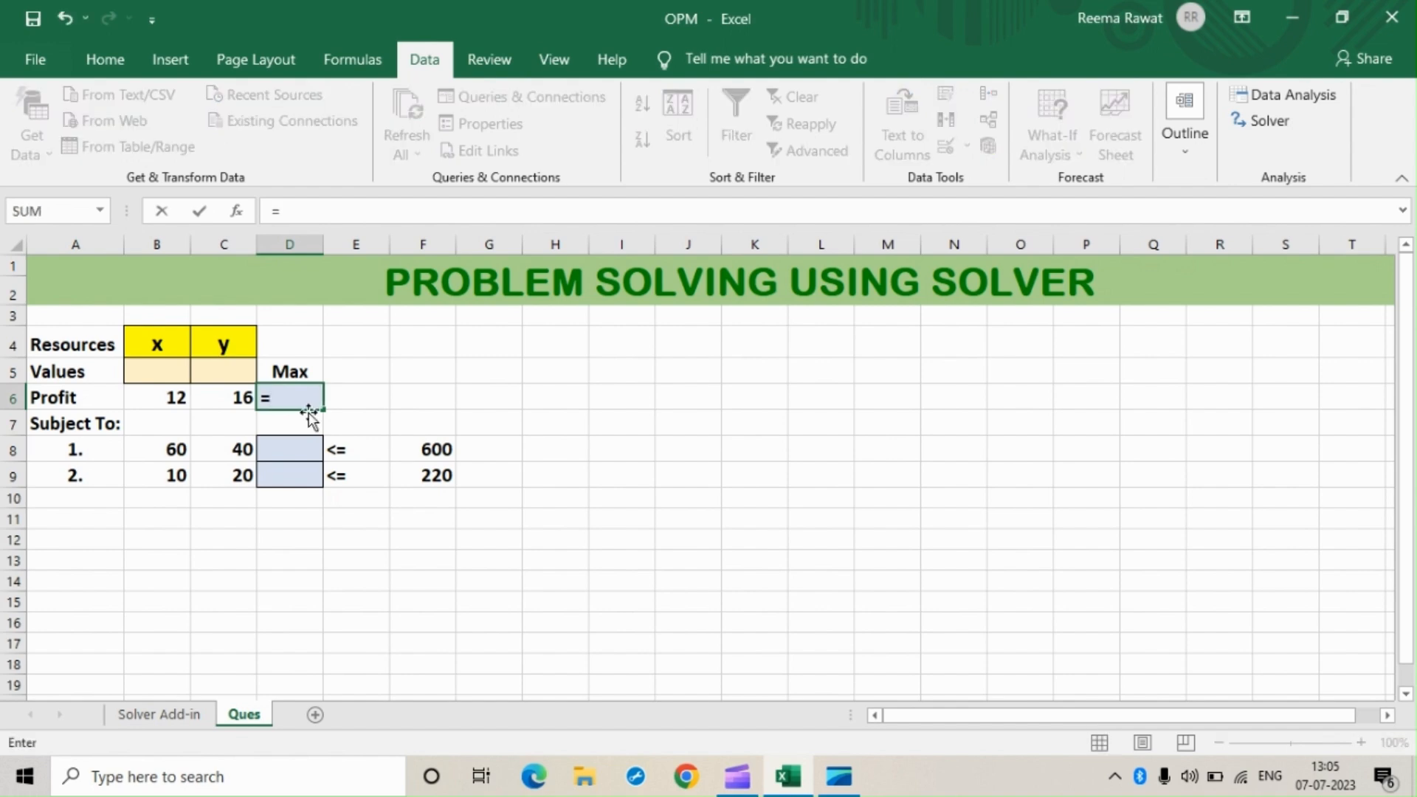
pyautogui.write('sum')
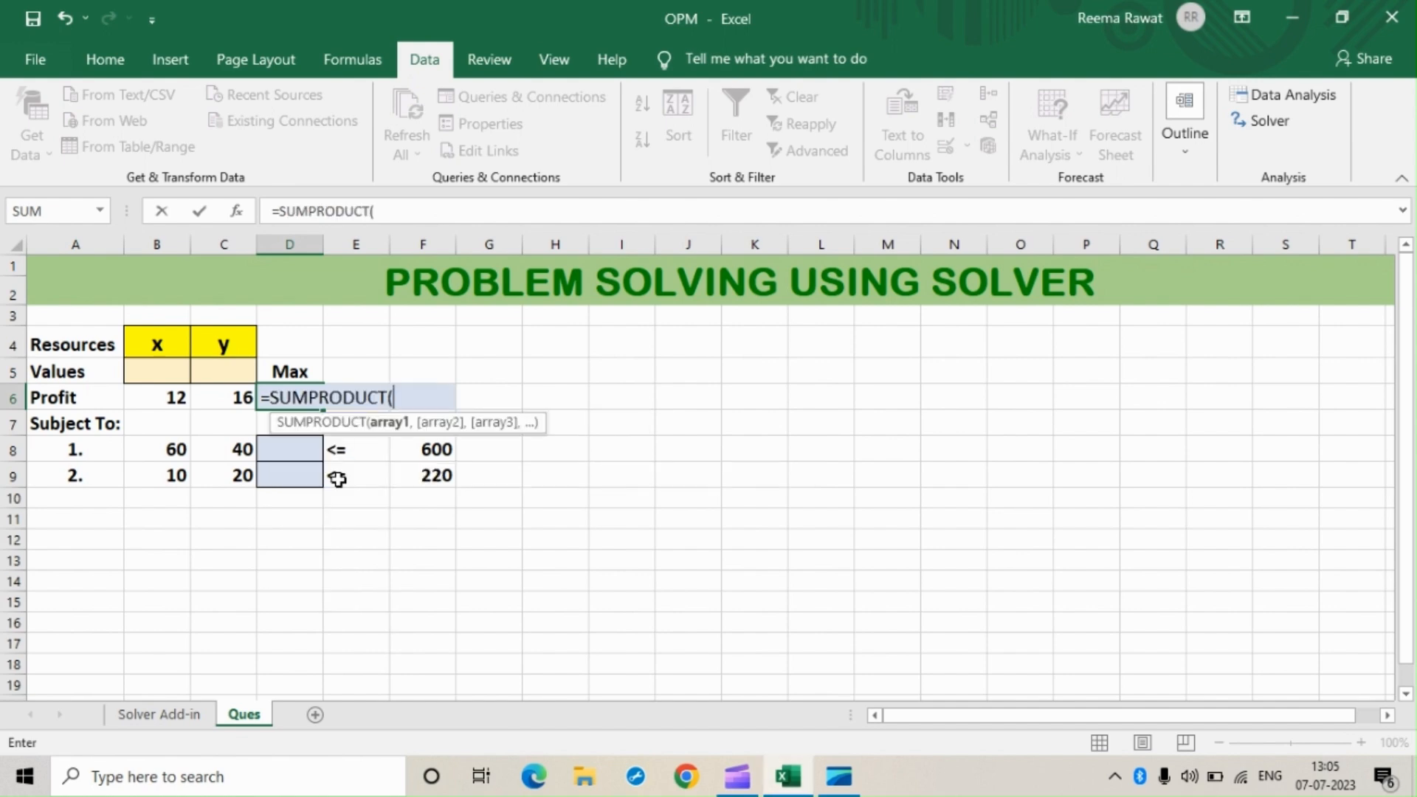
pyautogui.click(155, 397)
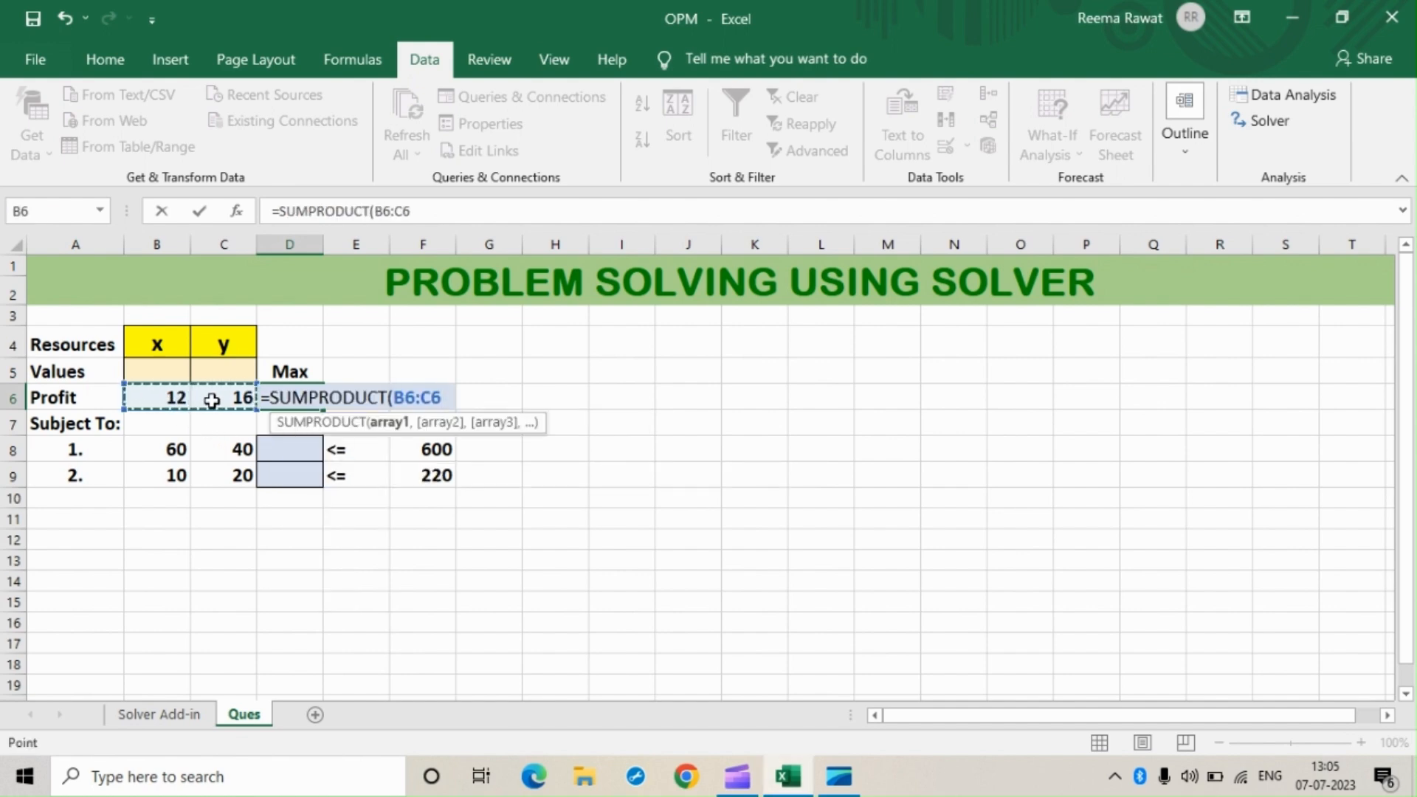
pyautogui.write(',')
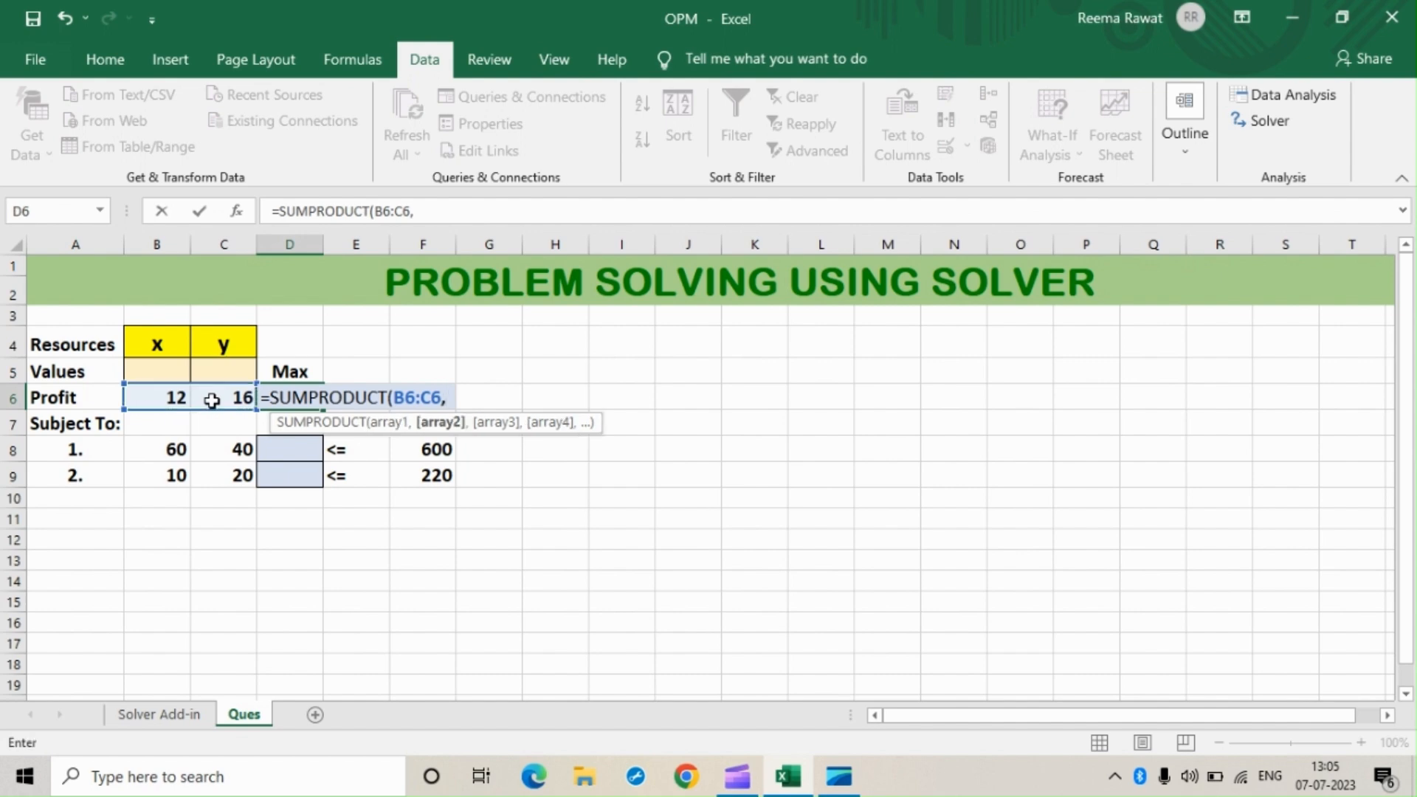
pyautogui.click(156, 371)
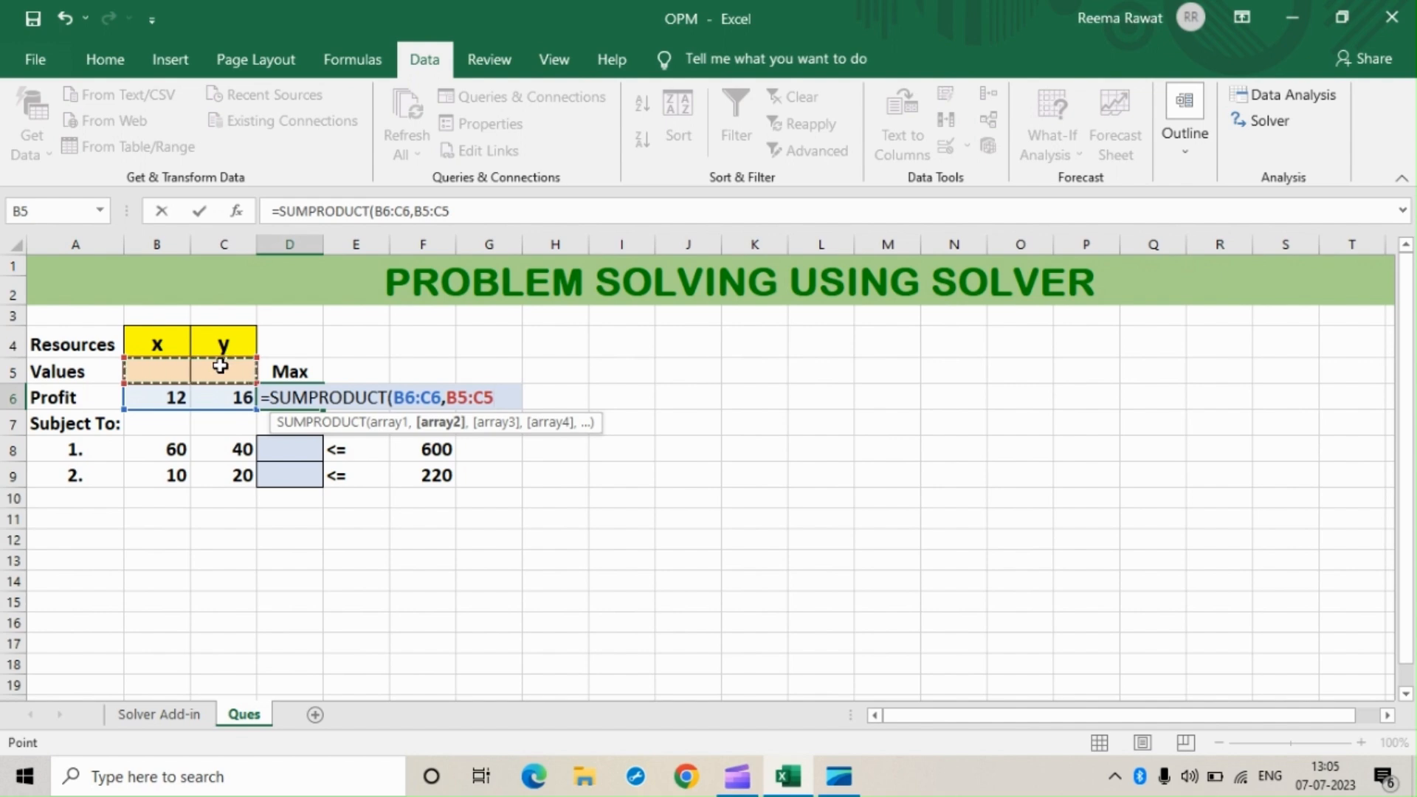
pyautogui.press('Enter')
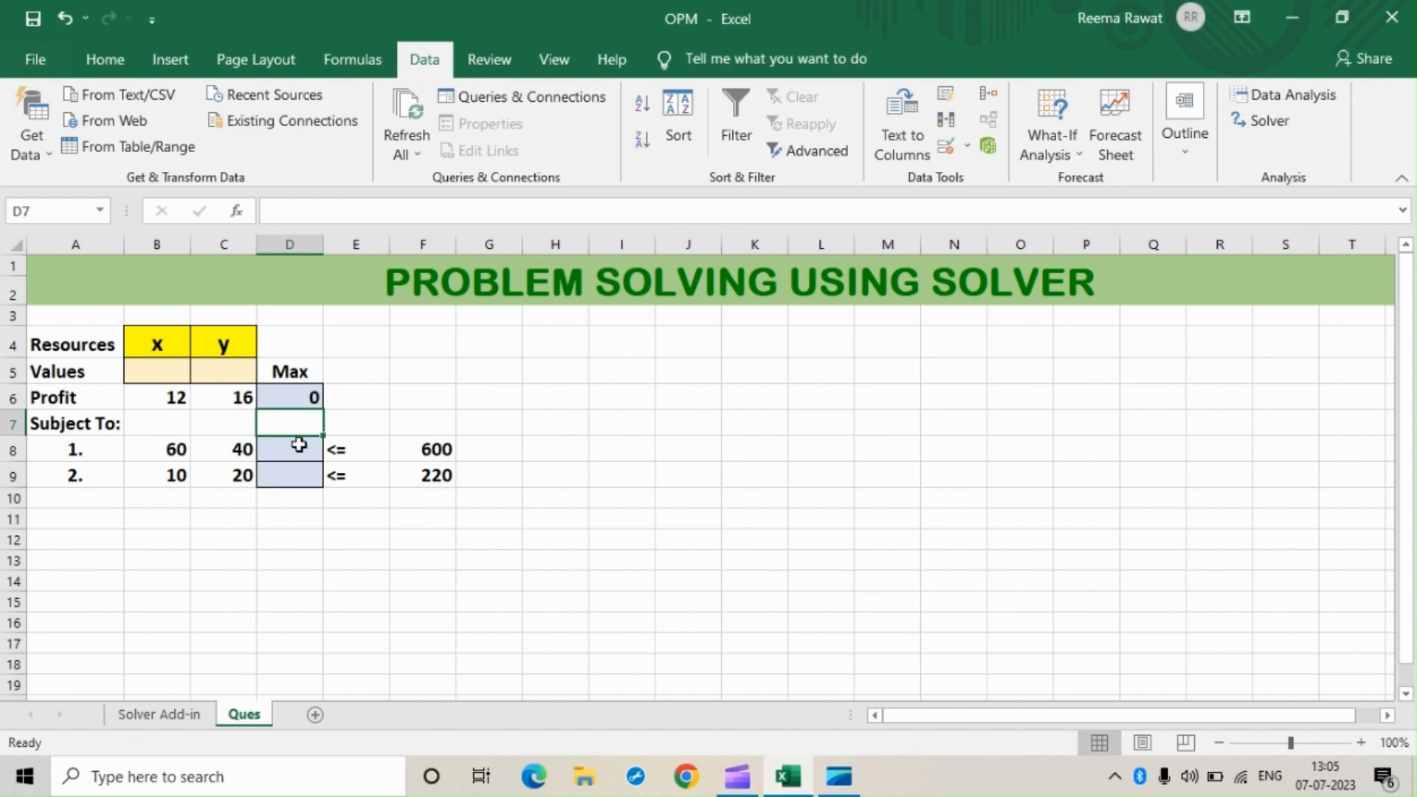
pyautogui.moveTo(214, 465)
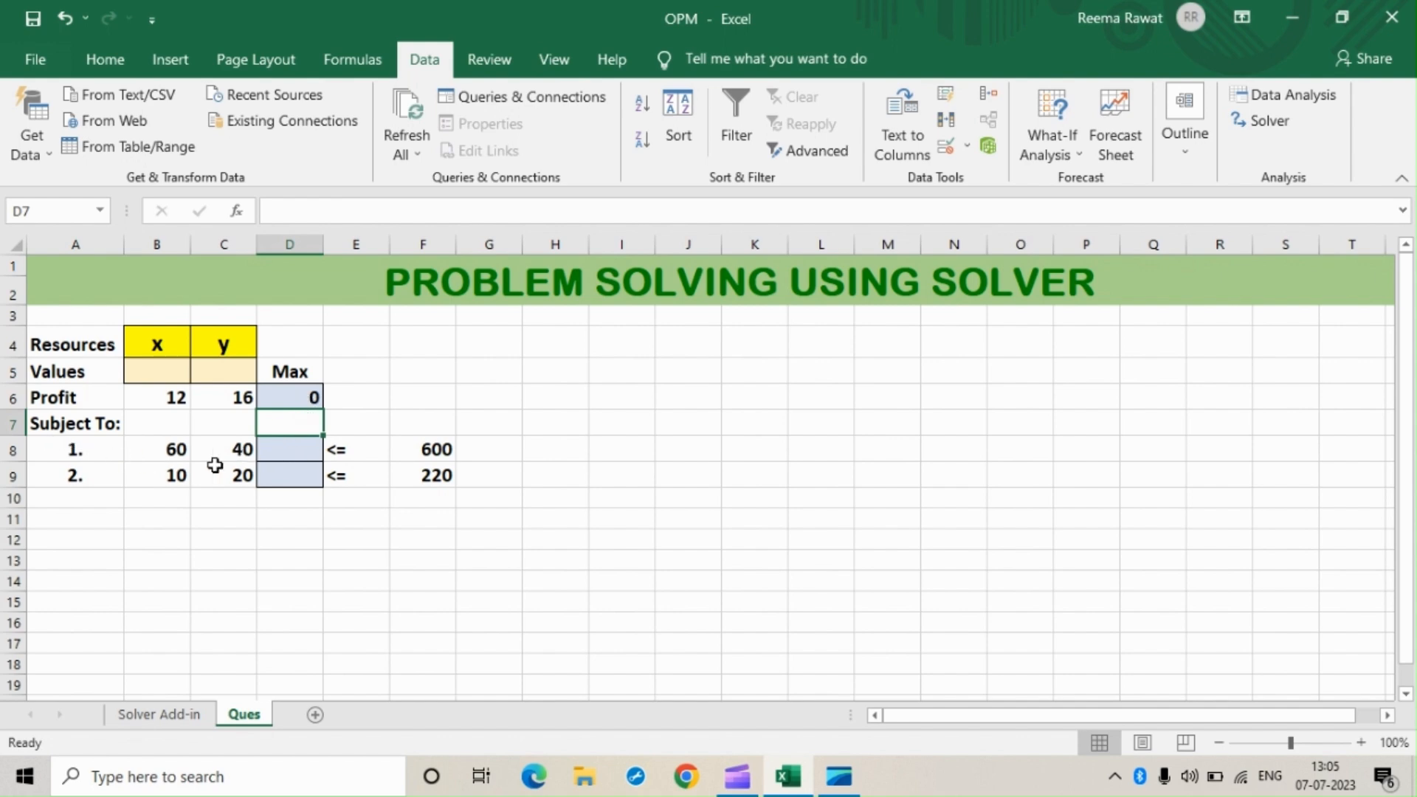
pyautogui.moveTo(282, 455)
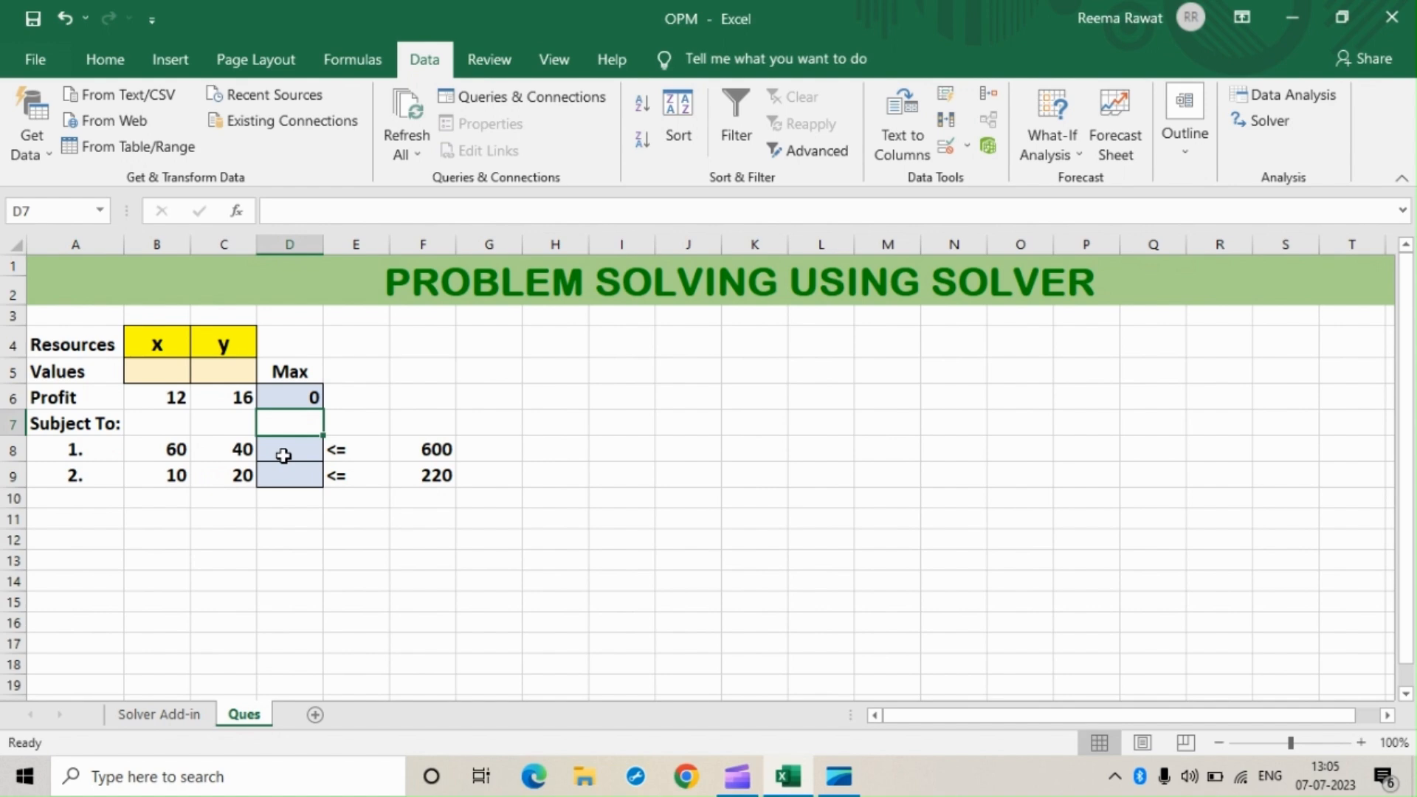
pyautogui.moveTo(285, 455)
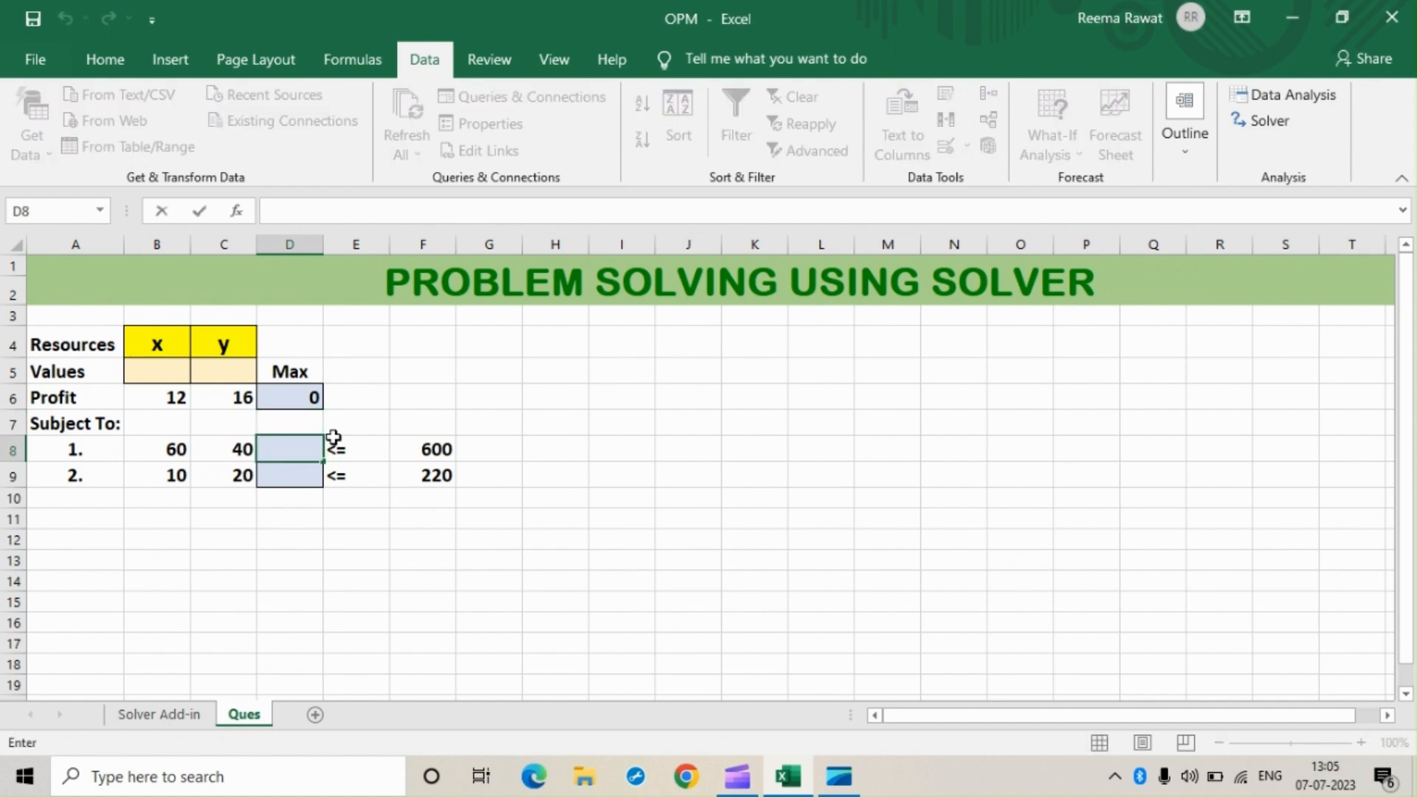
# Finish the first constraint's SUMPRODUCT formula with the x and y values B5:C5
pyautogui.write('=su')
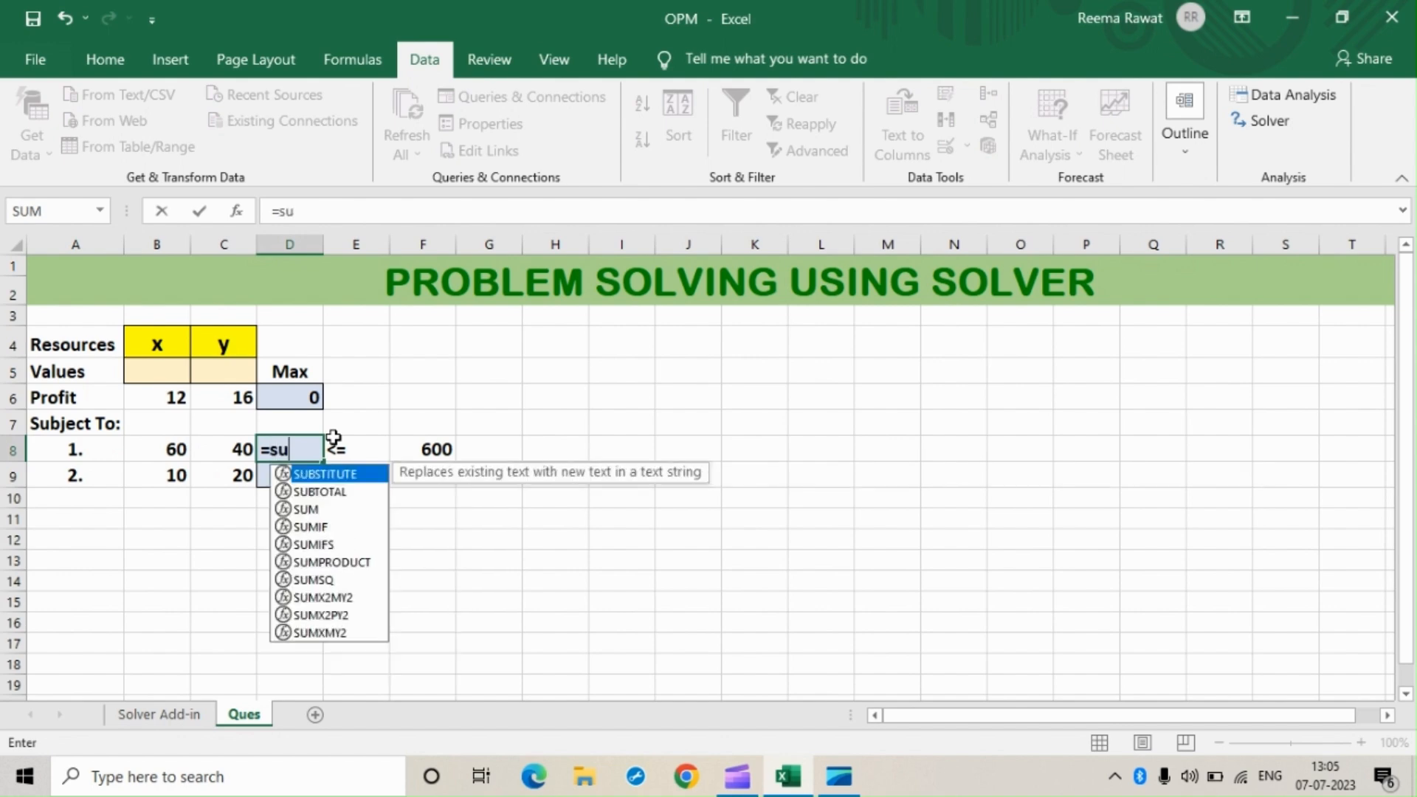
pyautogui.write('m')
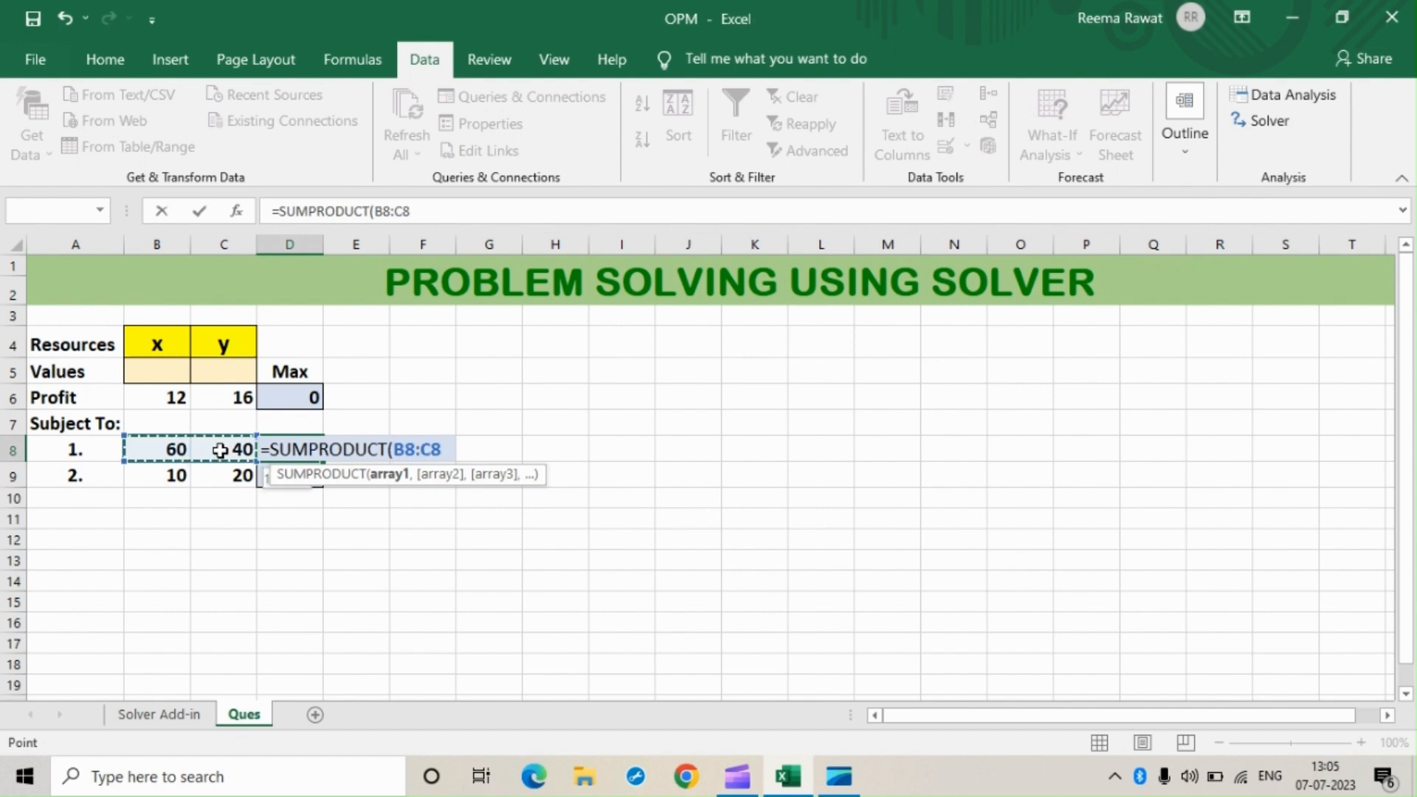
pyautogui.write(',')
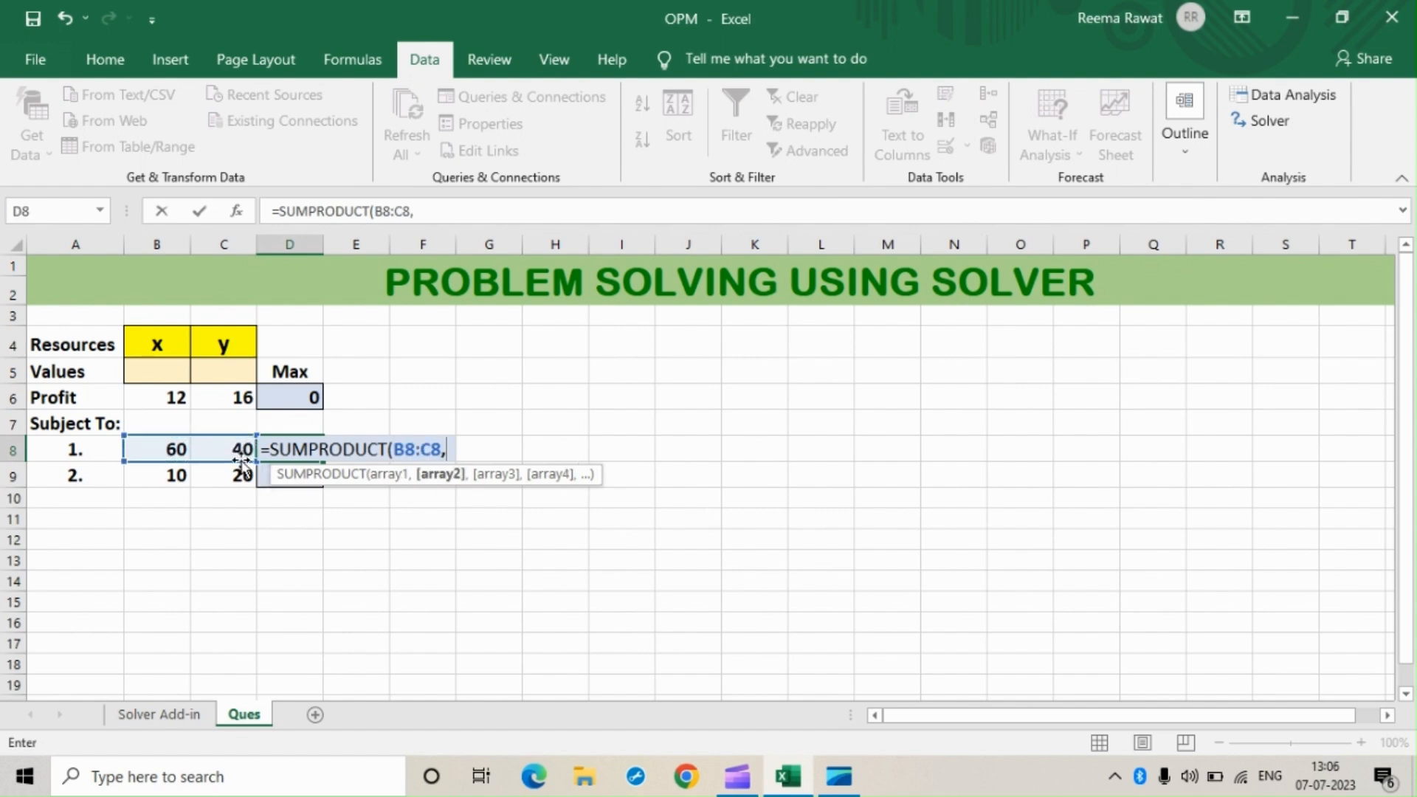
pyautogui.moveTo(156, 371); pyautogui.dragTo(223, 372)
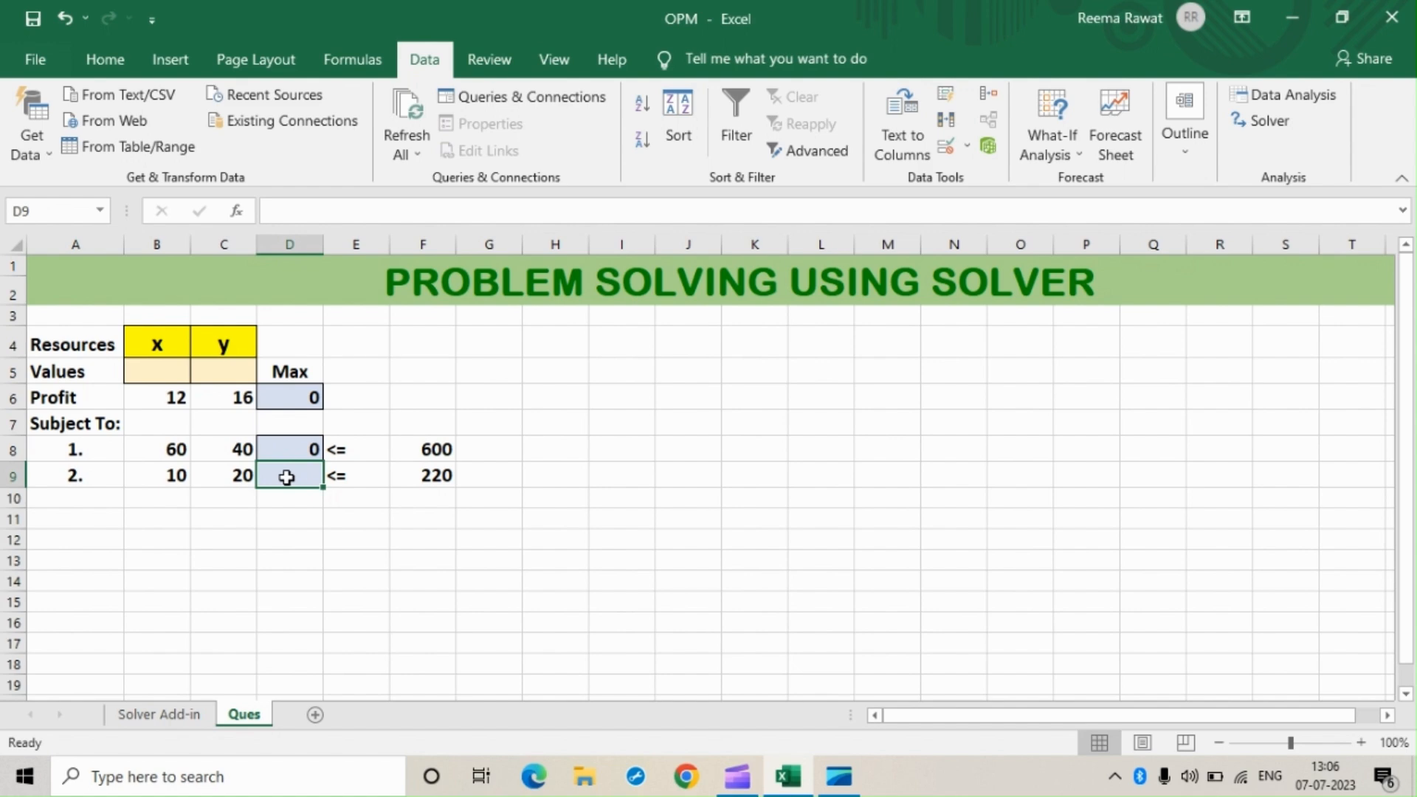
# Enter =SUMPRODUCT(B9:C9,B5:C5) in D9 for the second constraint
pyautogui.doubleClick(289, 476)
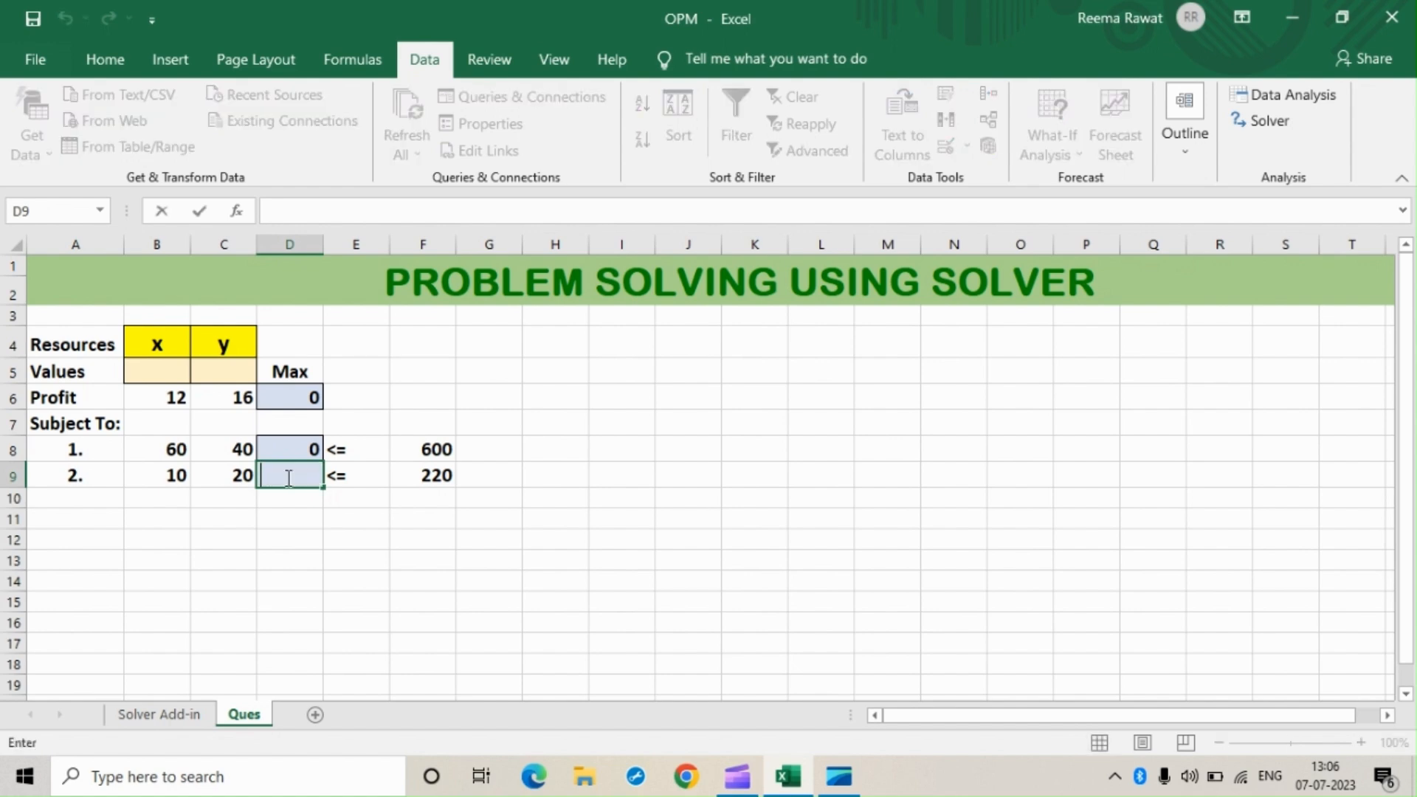
pyautogui.write('=sum')
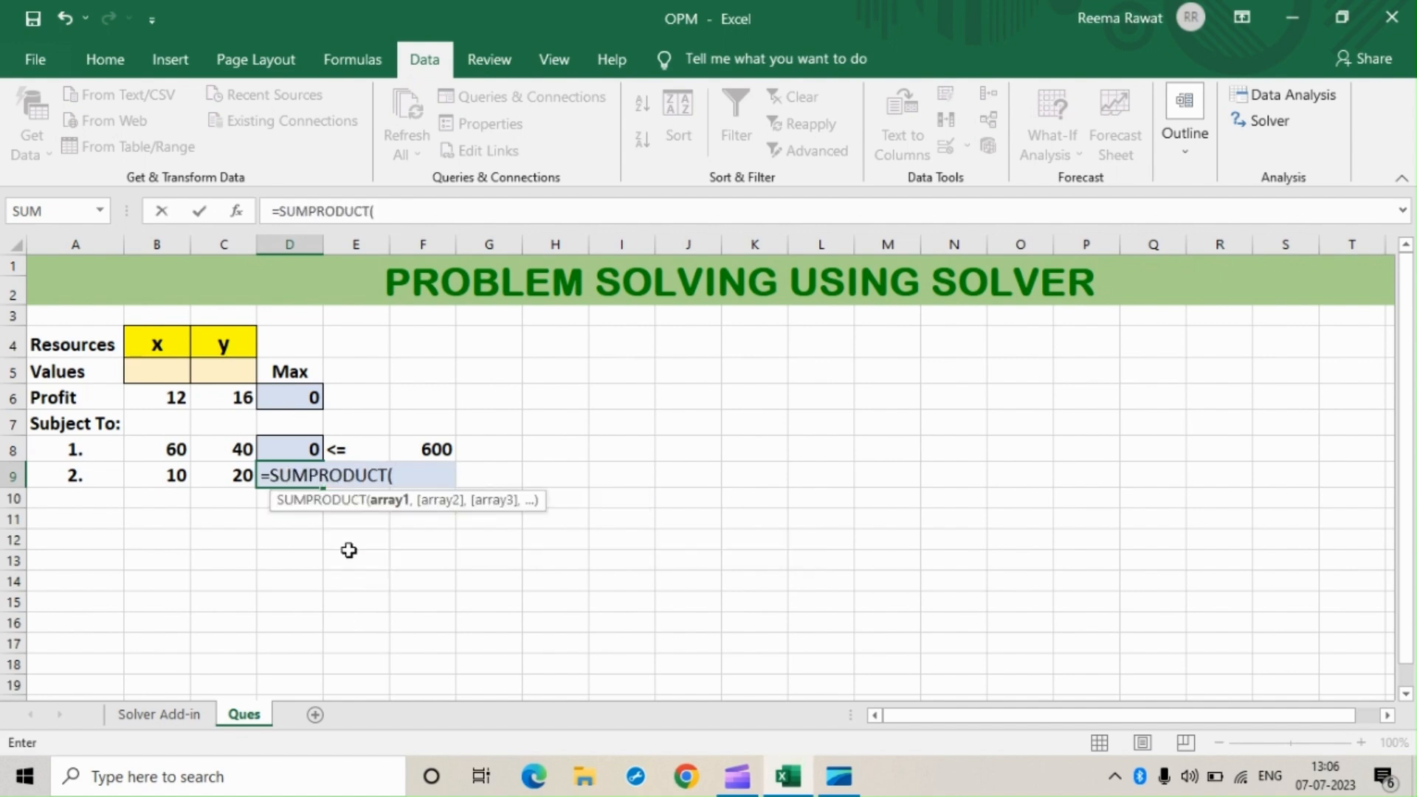
pyautogui.moveTo(157, 475); pyautogui.dragTo(223, 474)
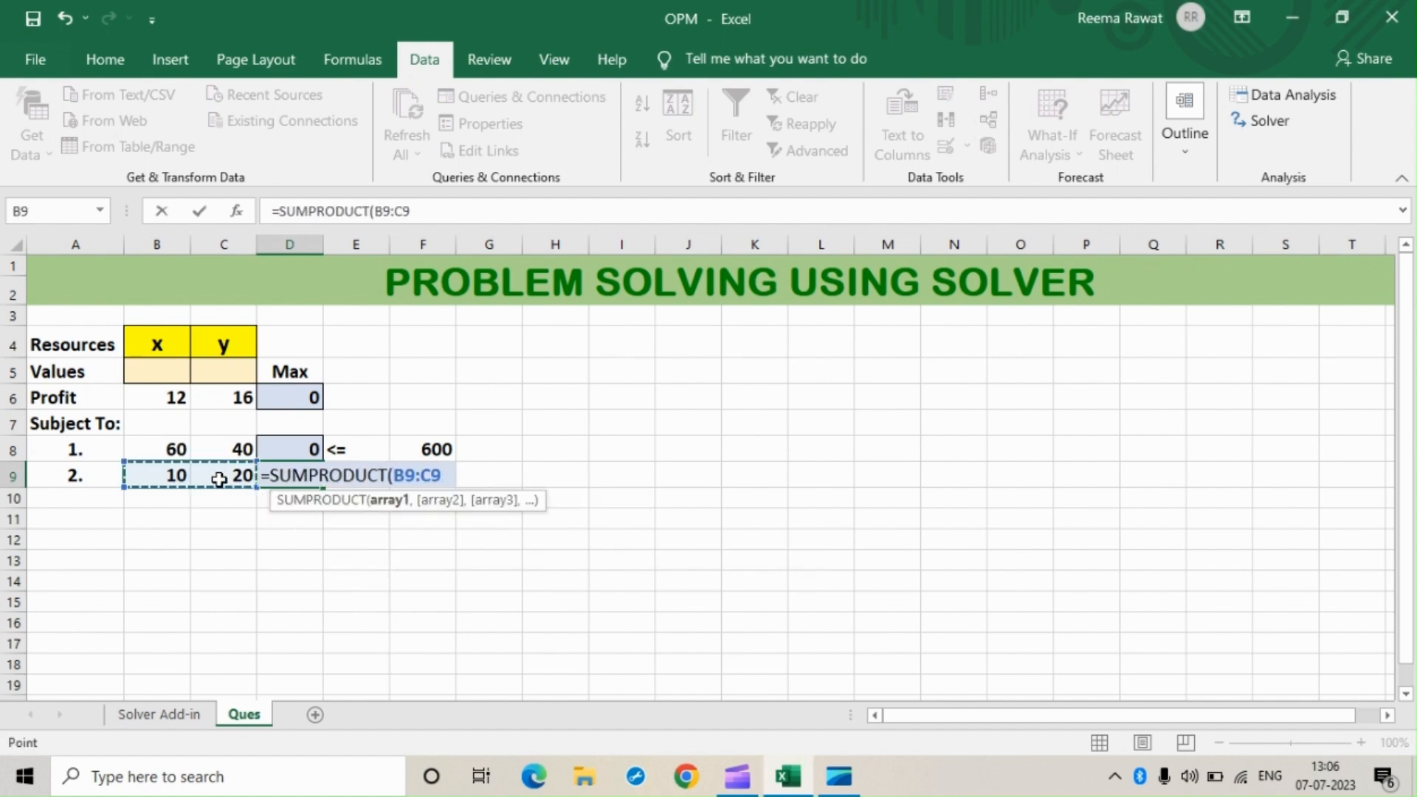
pyautogui.write(',')
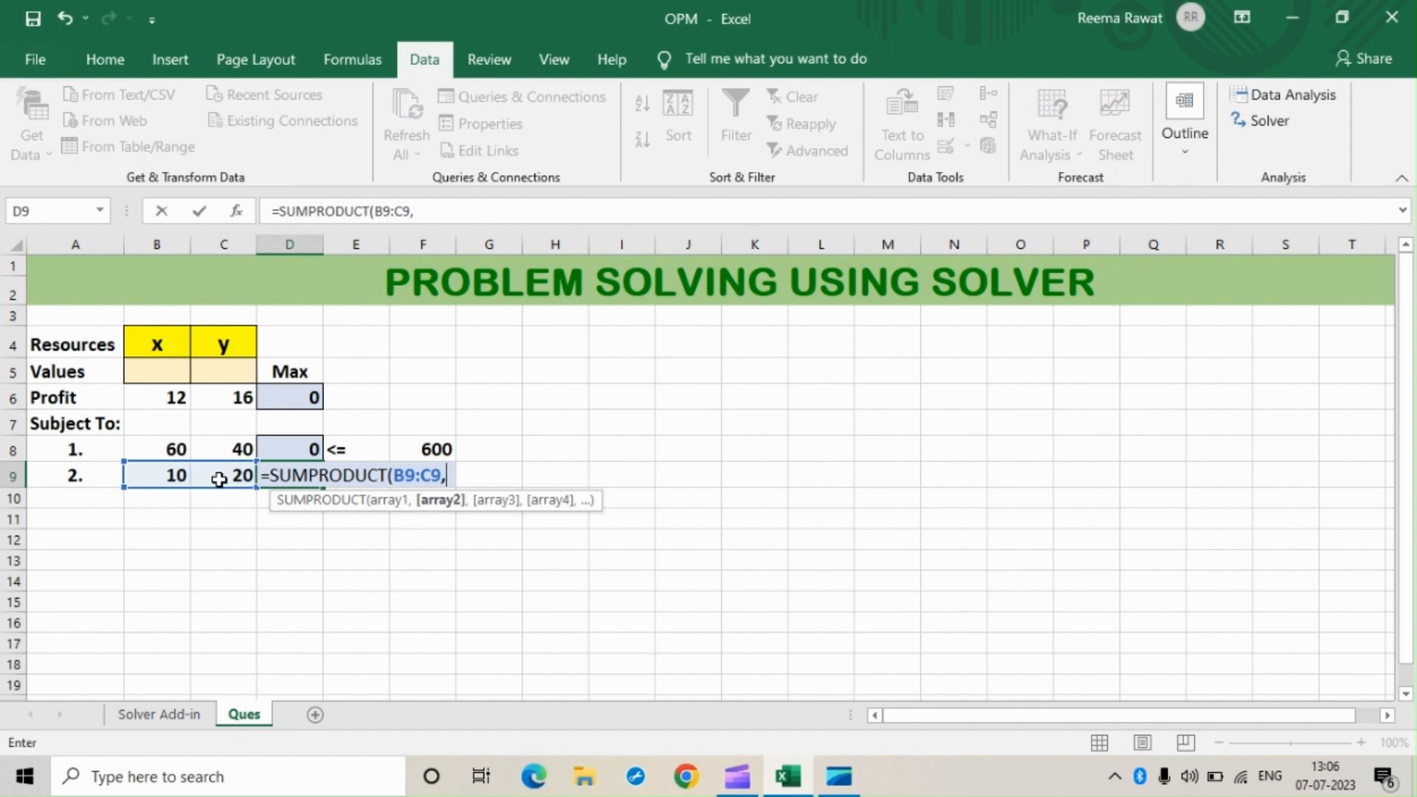
pyautogui.moveTo(156, 371); pyautogui.dragTo(223, 371)
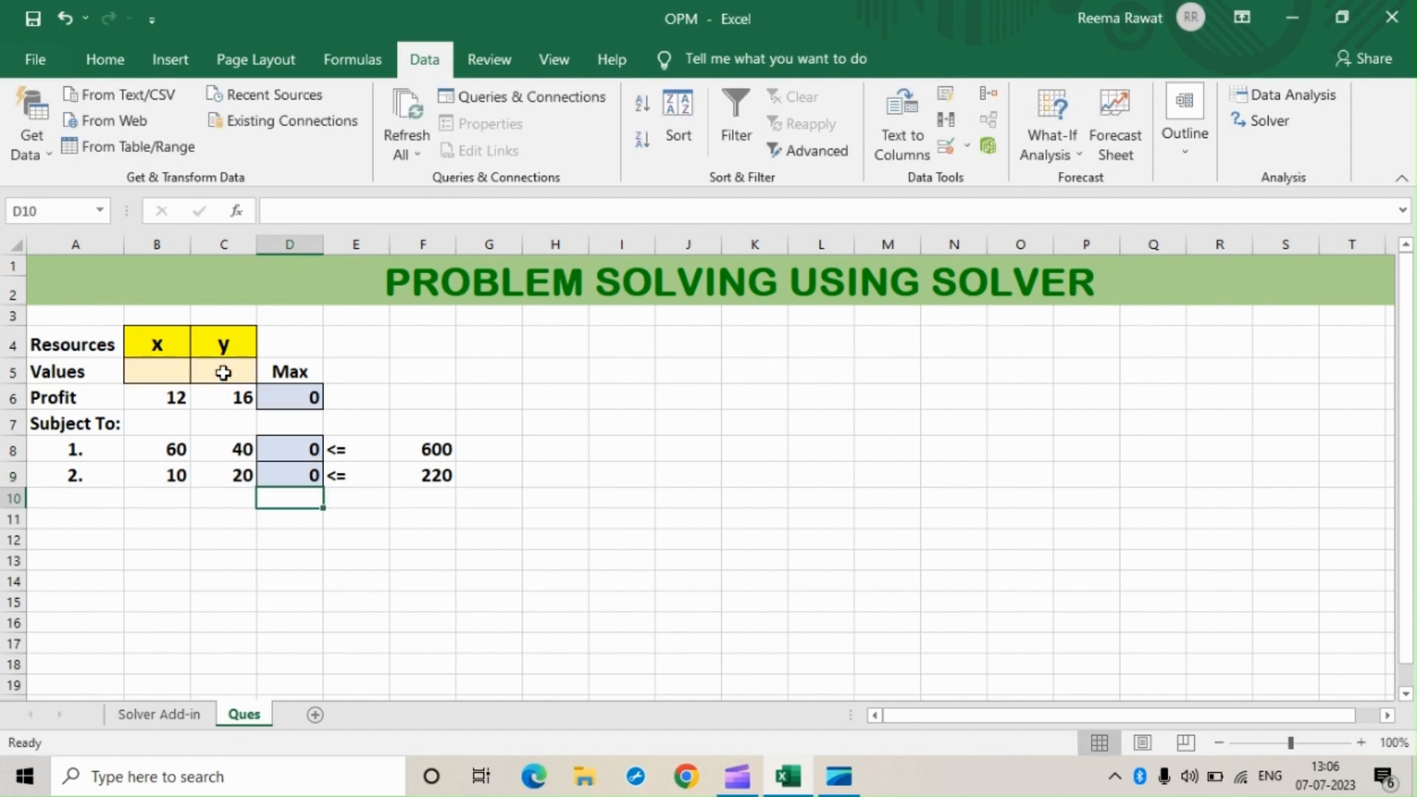
pyautogui.moveTo(431, 551)
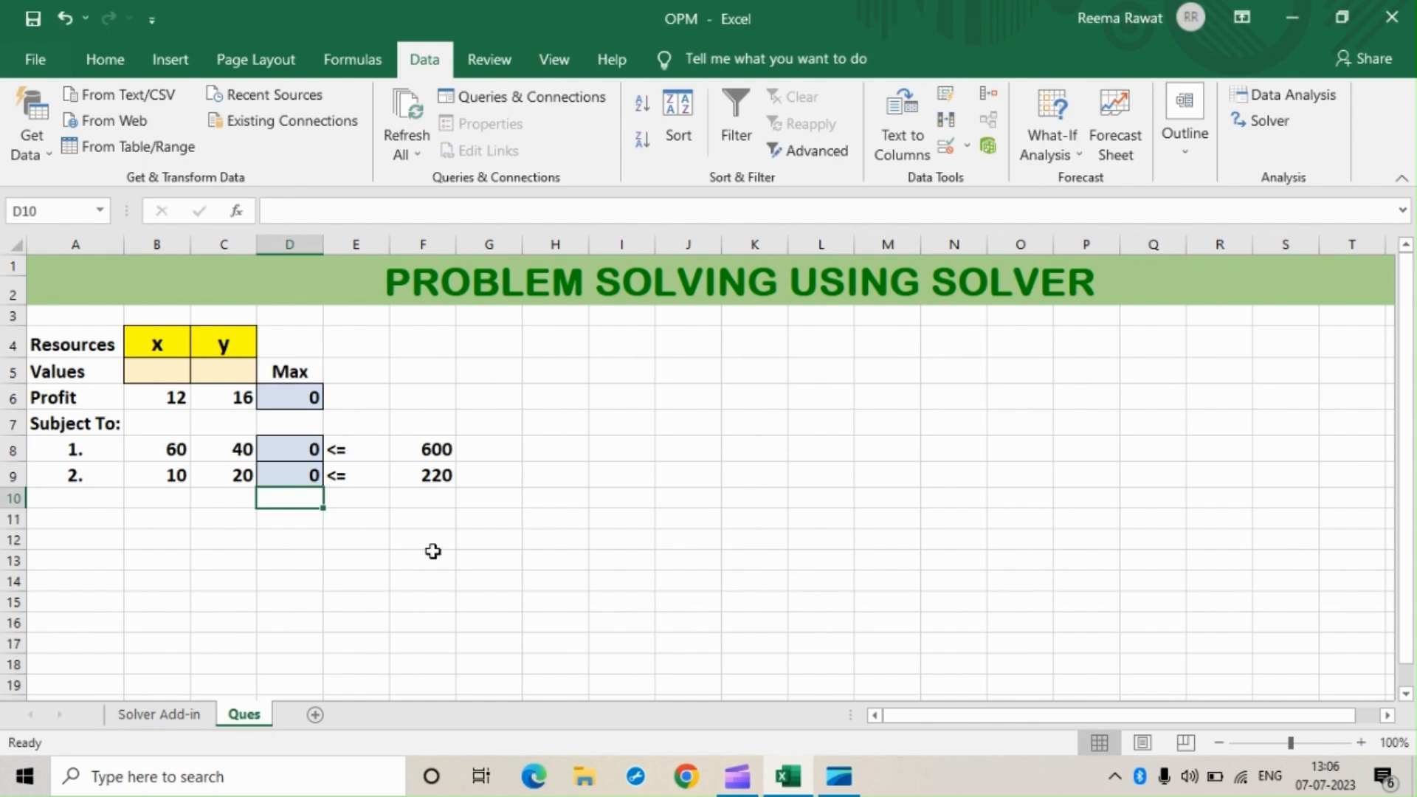
pyautogui.moveTo(353, 546)
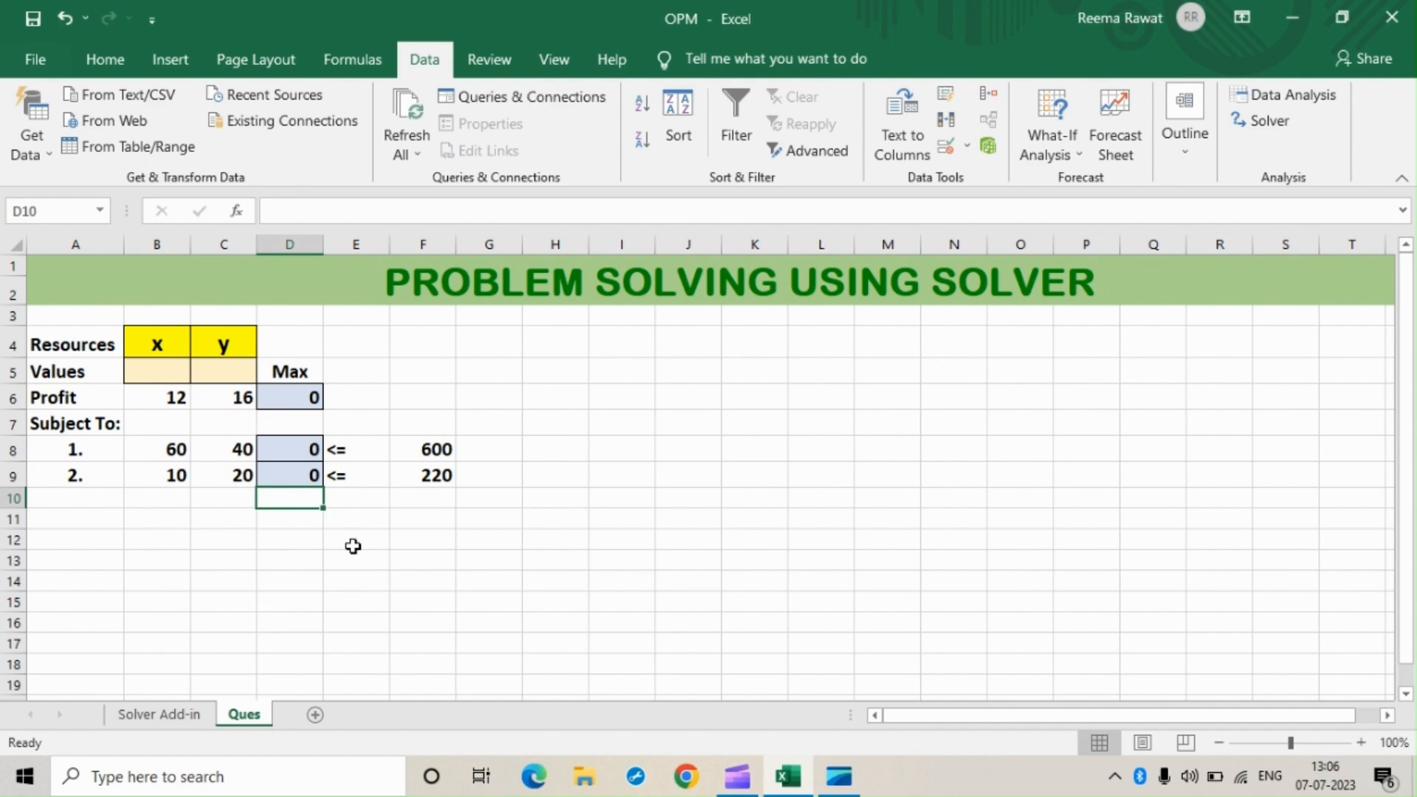
pyautogui.moveTo(1264, 132)
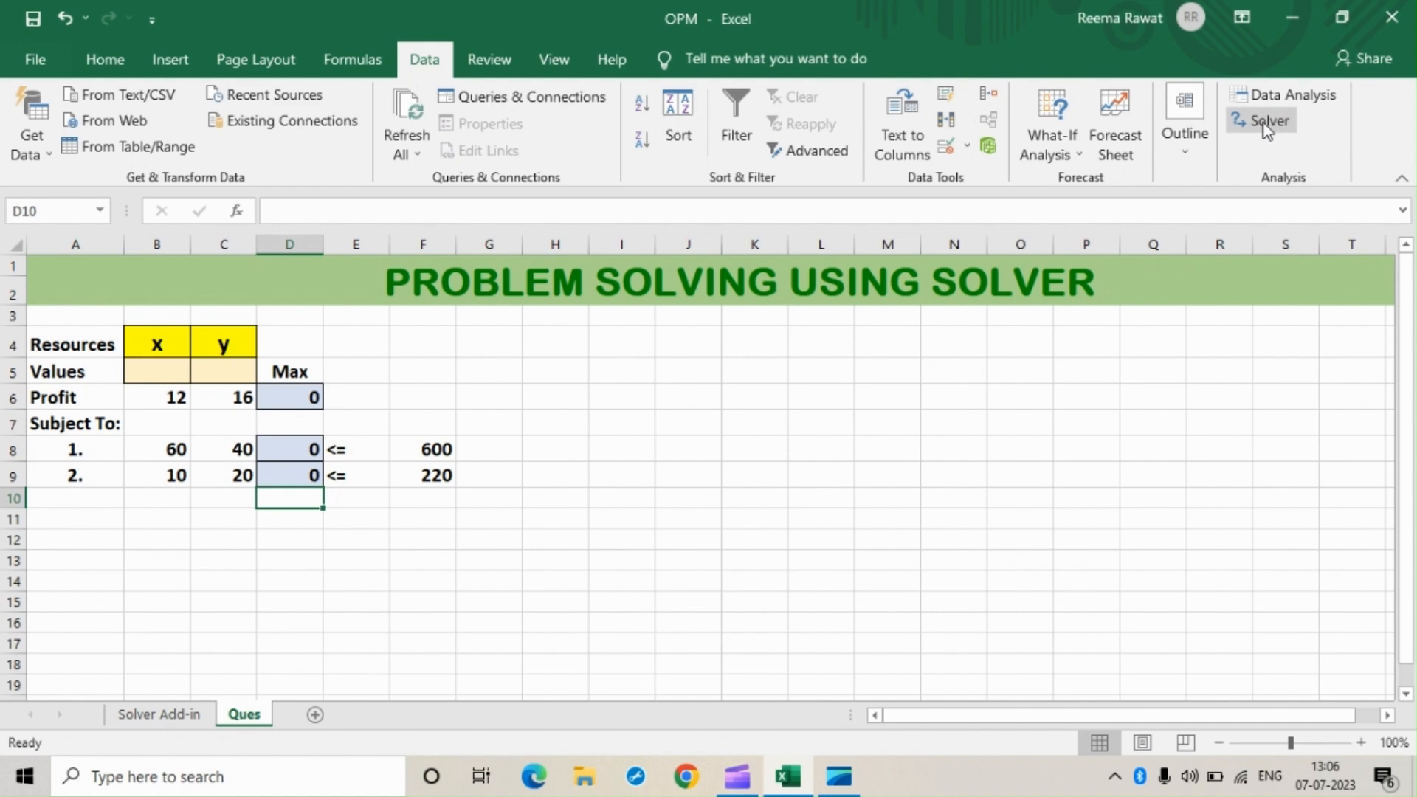
# In Solver, set objective $D$6 to Max and choose $B$5:$C$5 as changing cells
pyautogui.click(1267, 120)
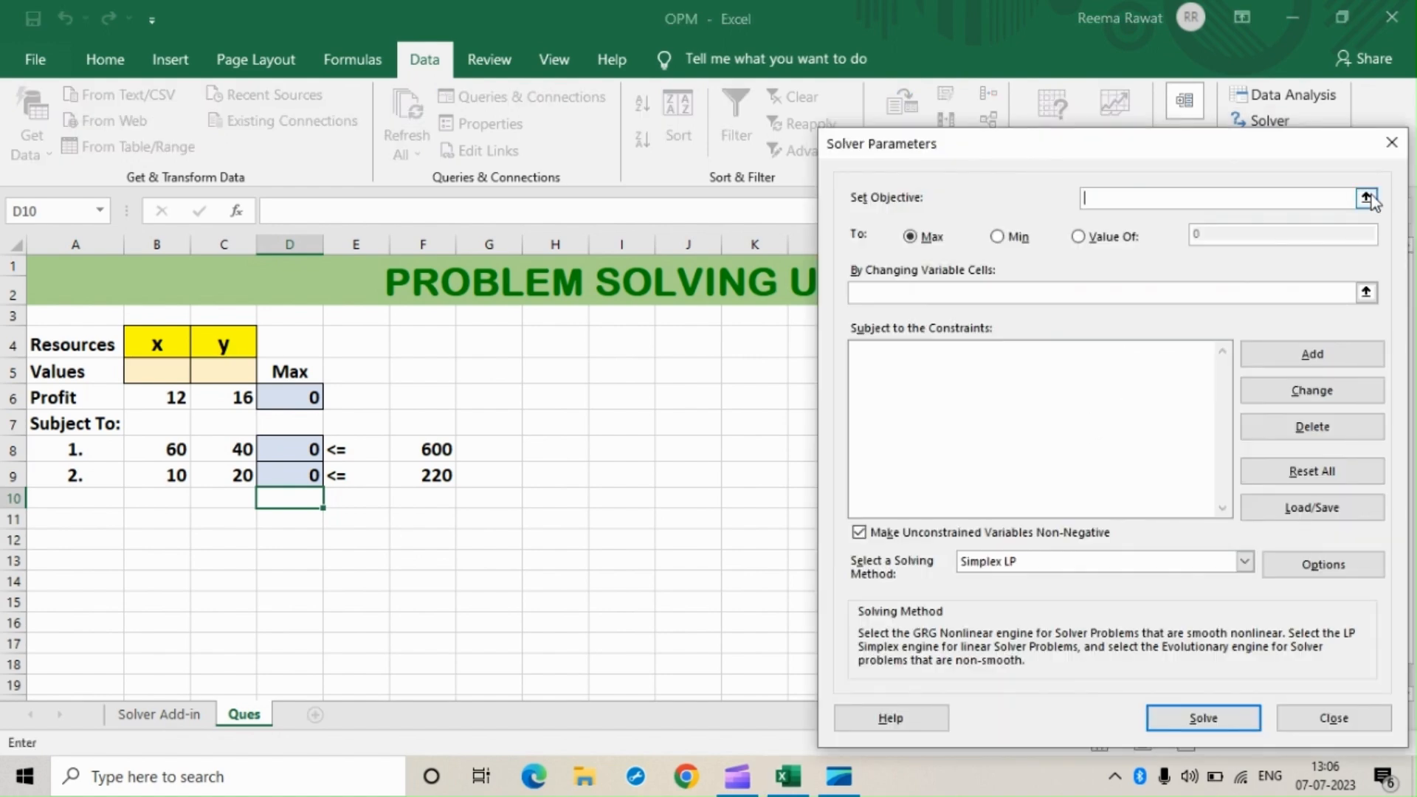
pyautogui.click(1367, 200)
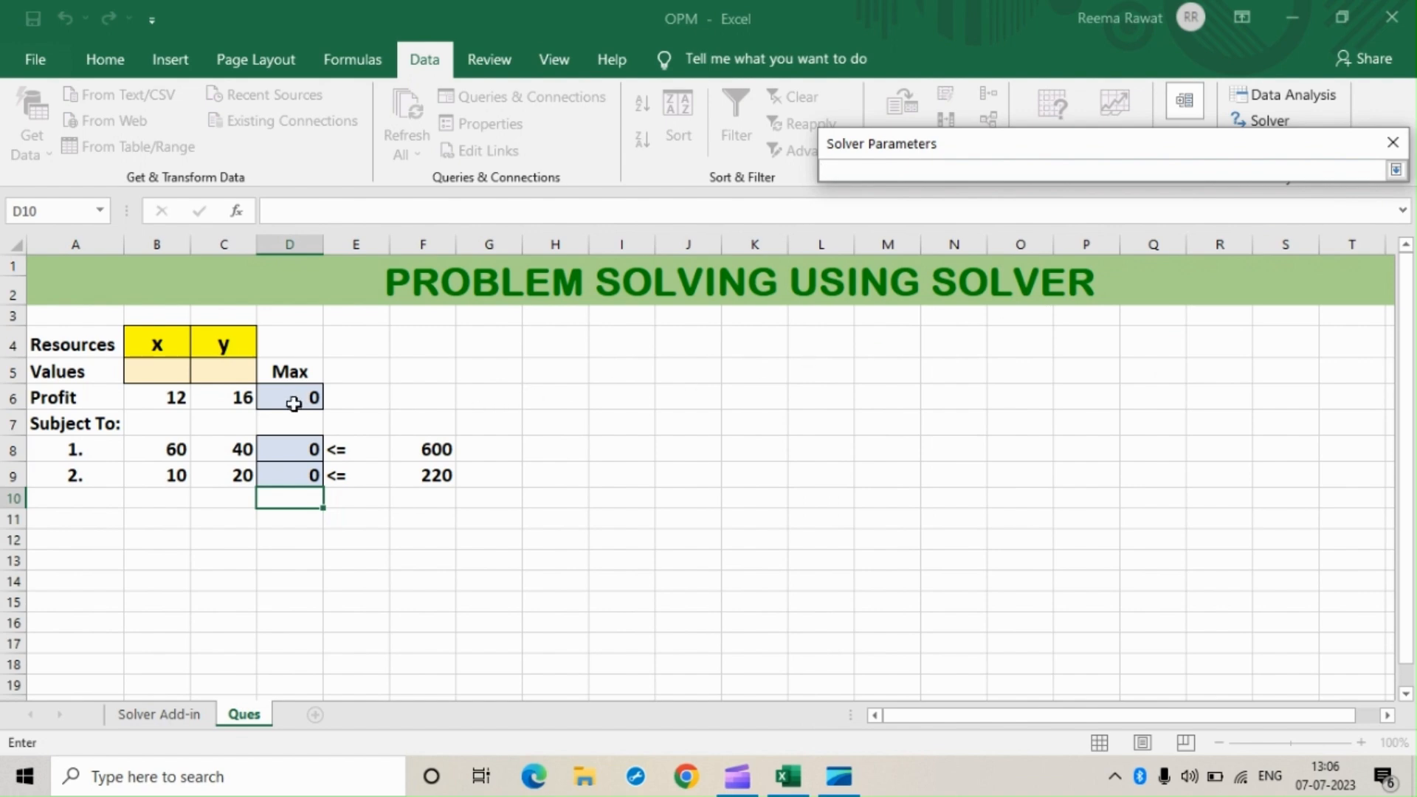
pyautogui.click(288, 396)
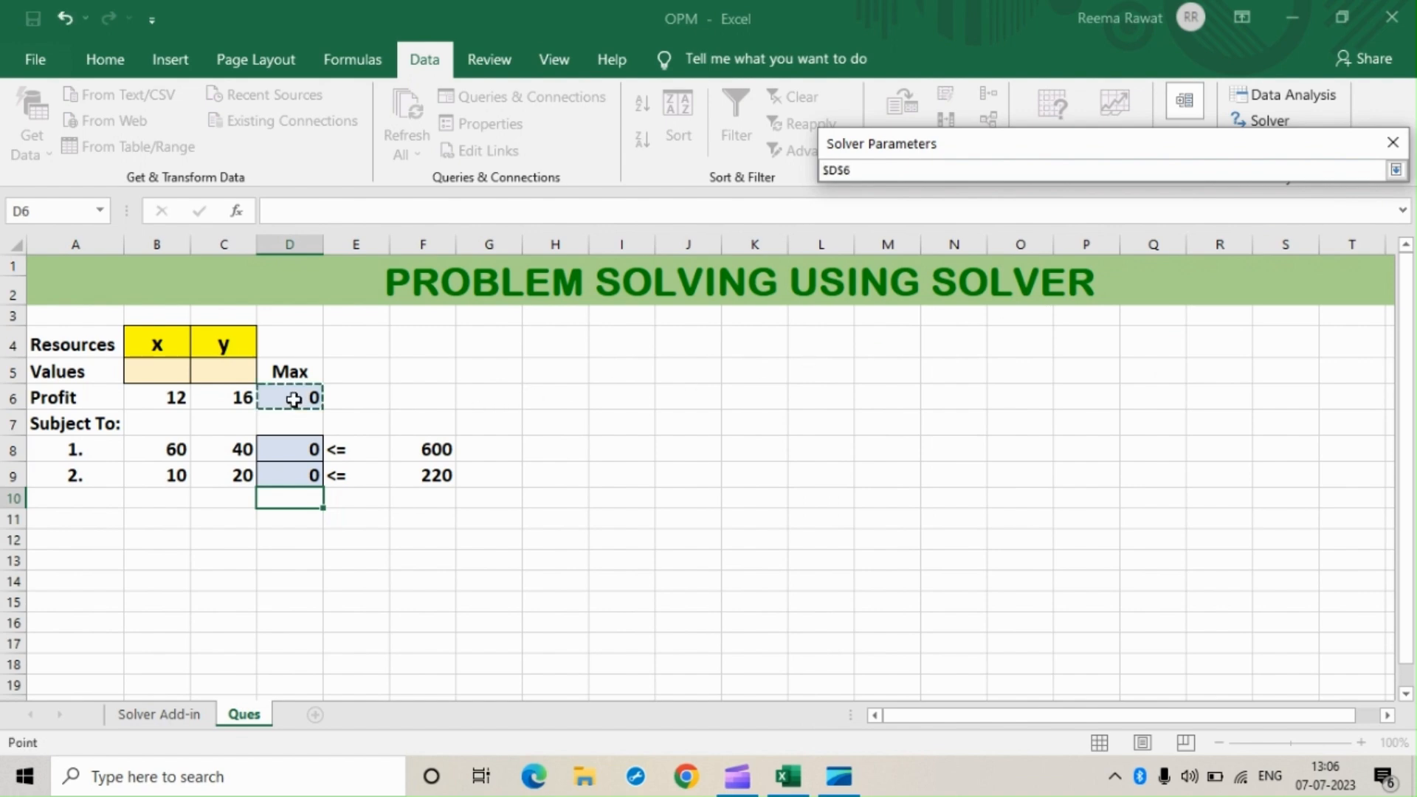
pyautogui.click(1393, 165)
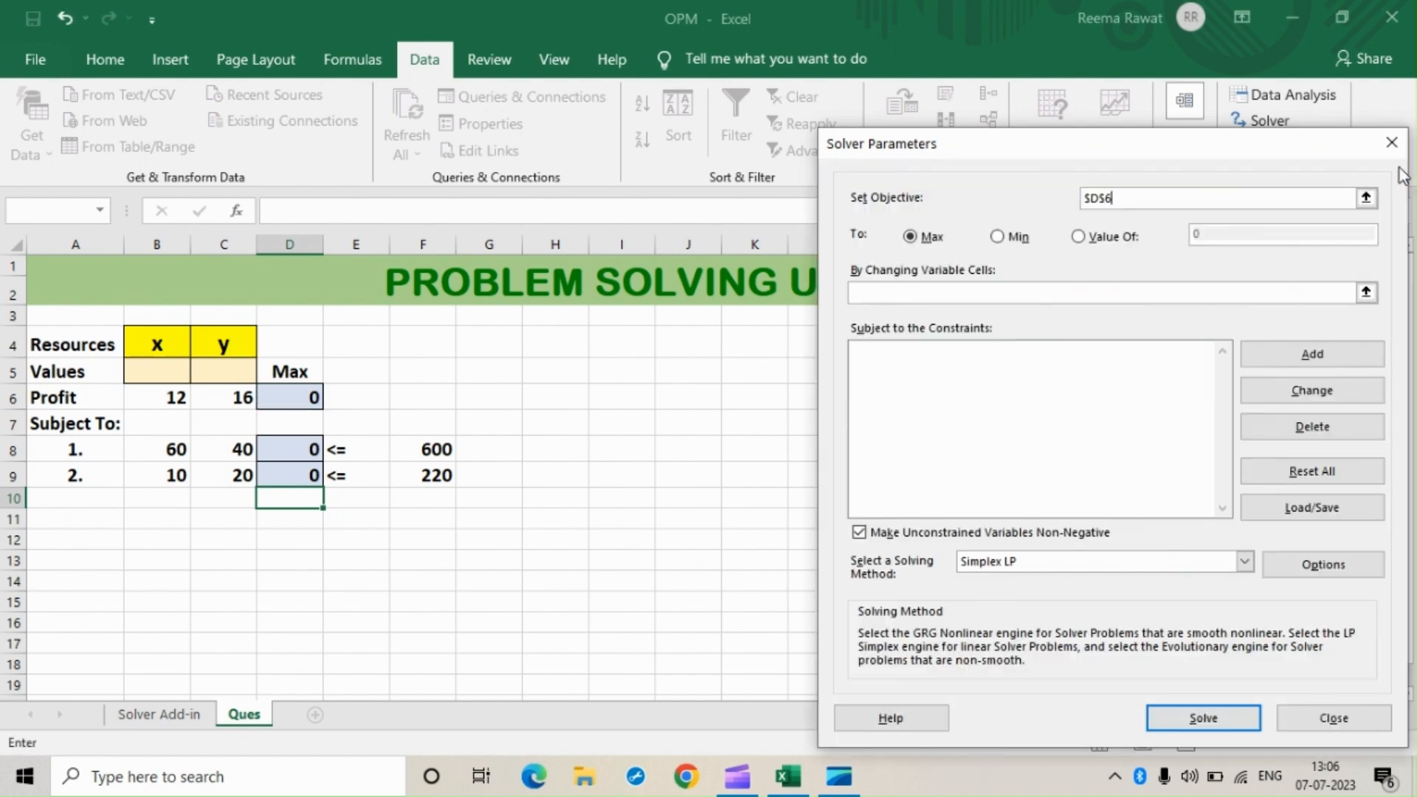
pyautogui.click(909, 236)
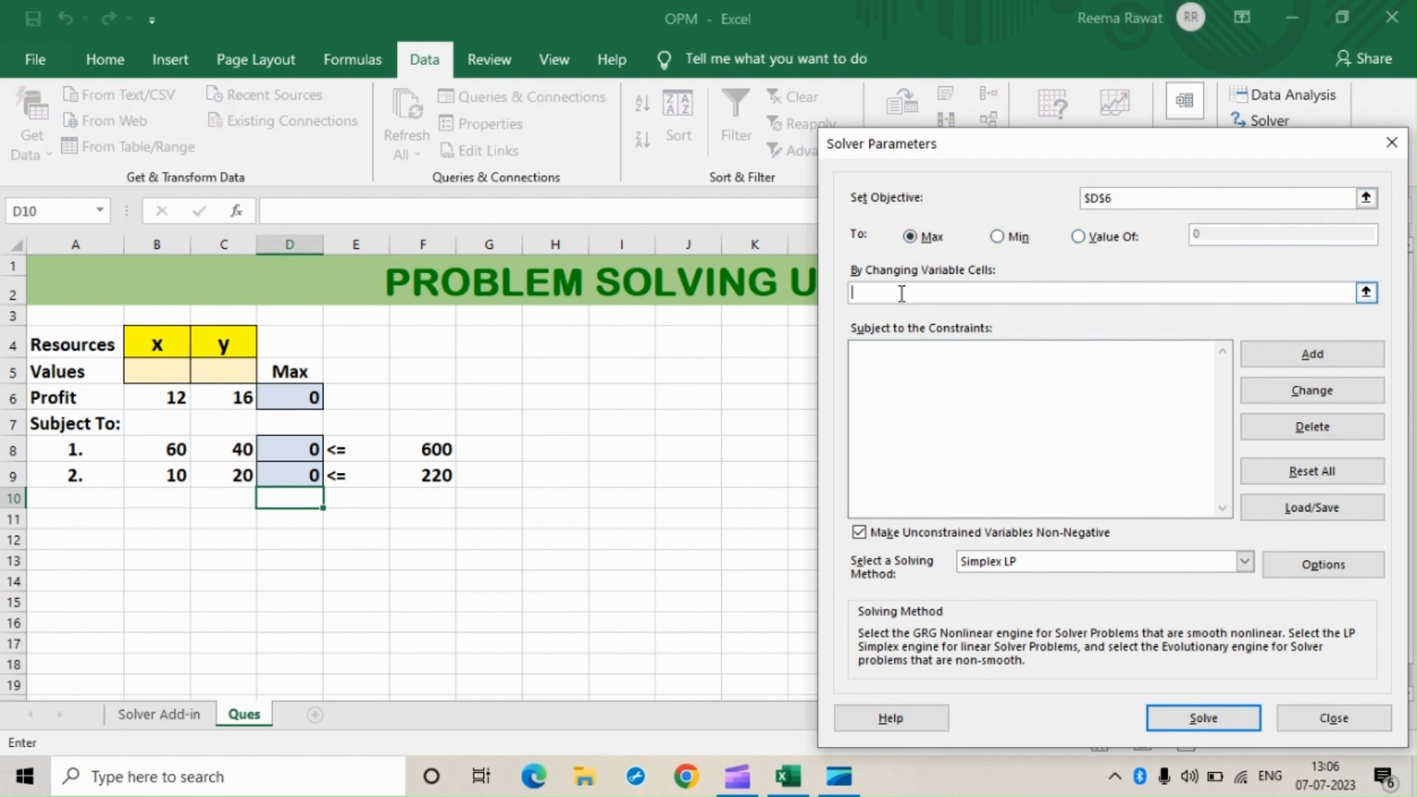
pyautogui.click(156, 371)
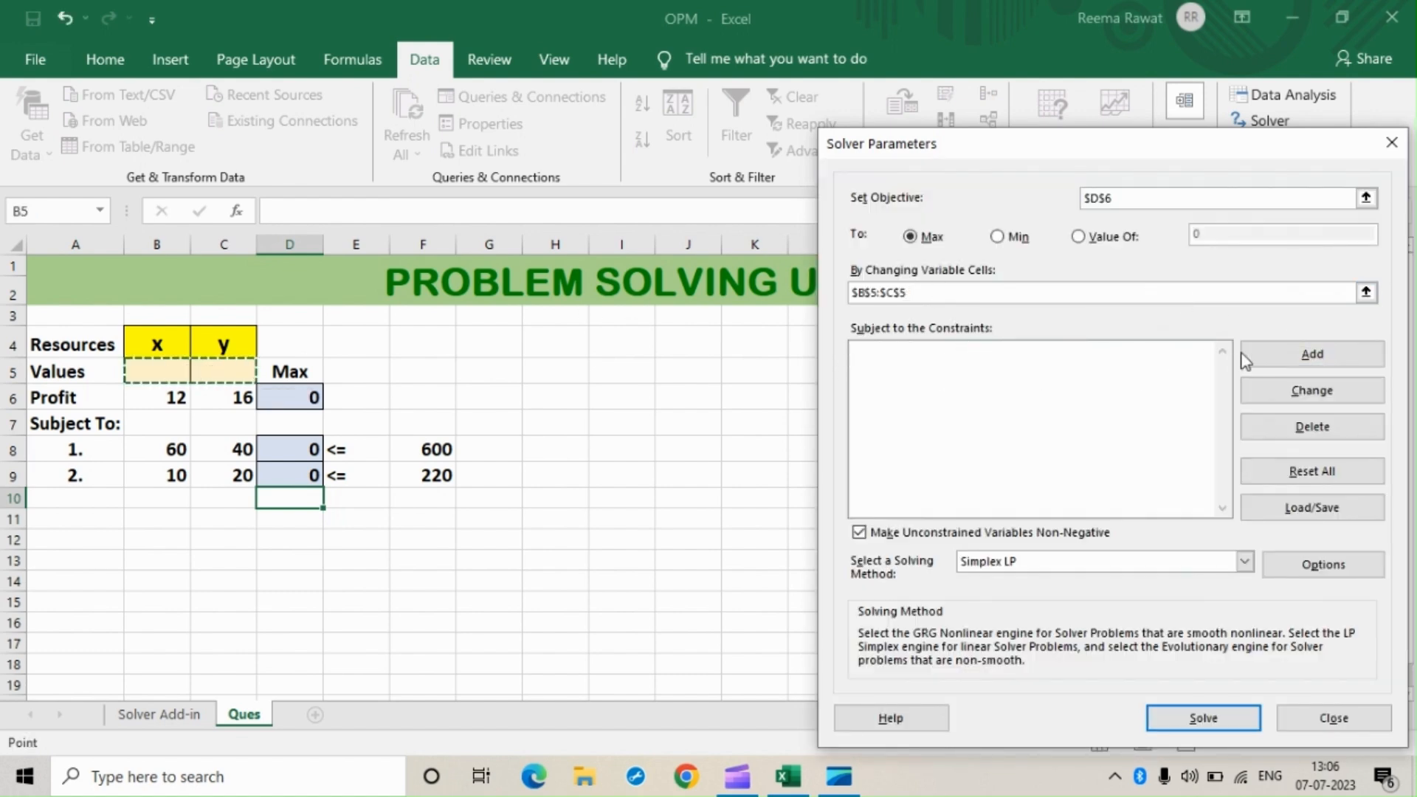
# Add Solver constraints $D$8 <= $F$8 (600) and $D$9 <= $F$9 (220)
pyautogui.click(1311, 353)
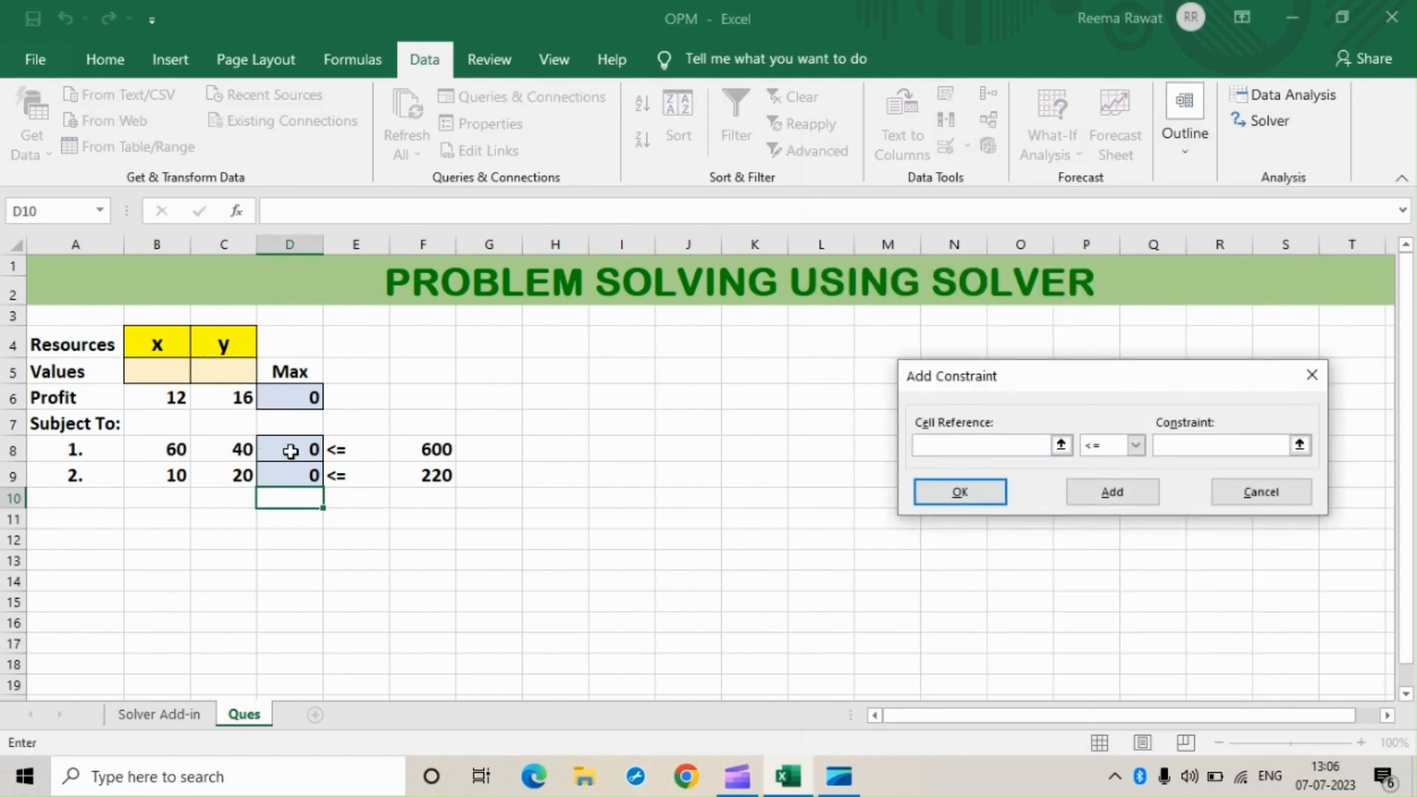
pyautogui.click(290, 449)
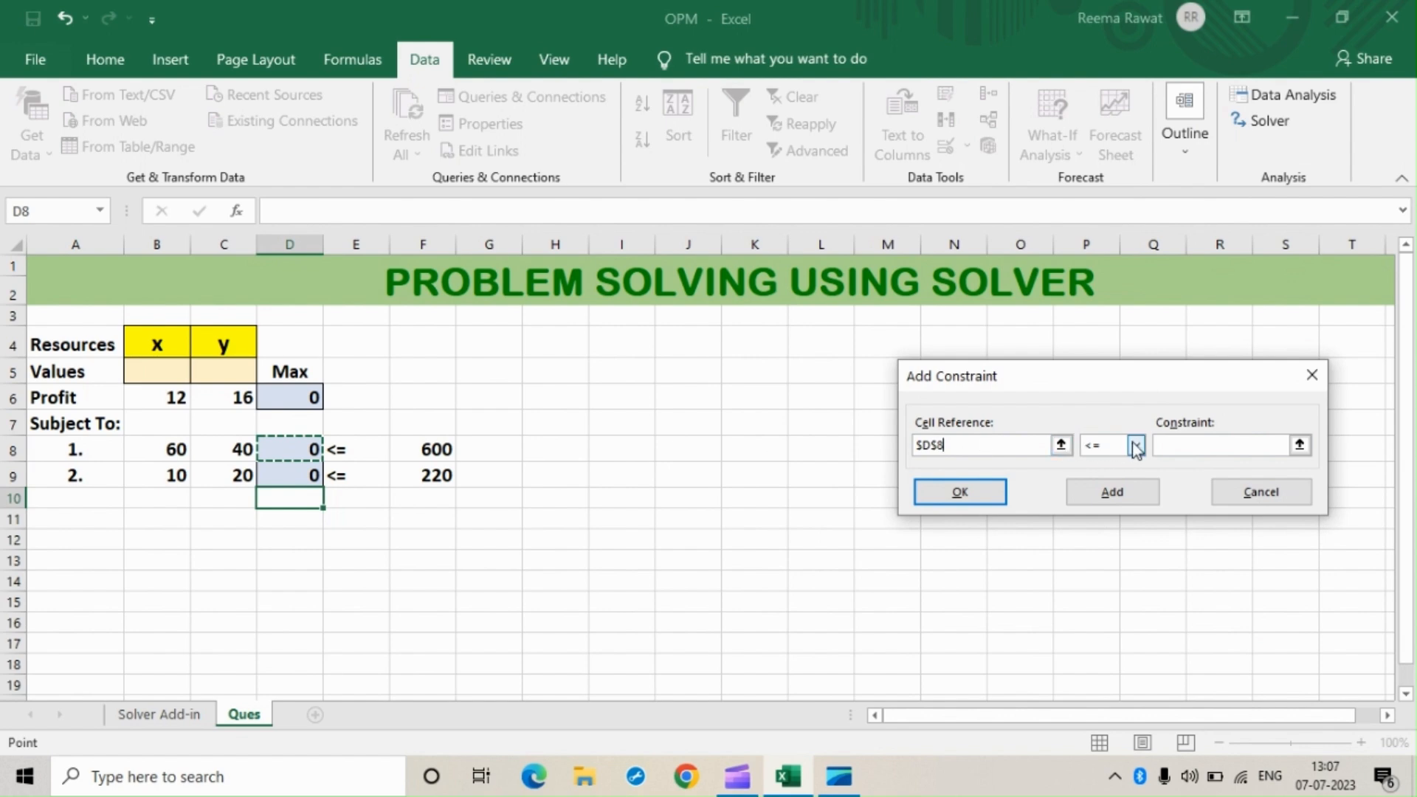
pyautogui.click(1134, 445)
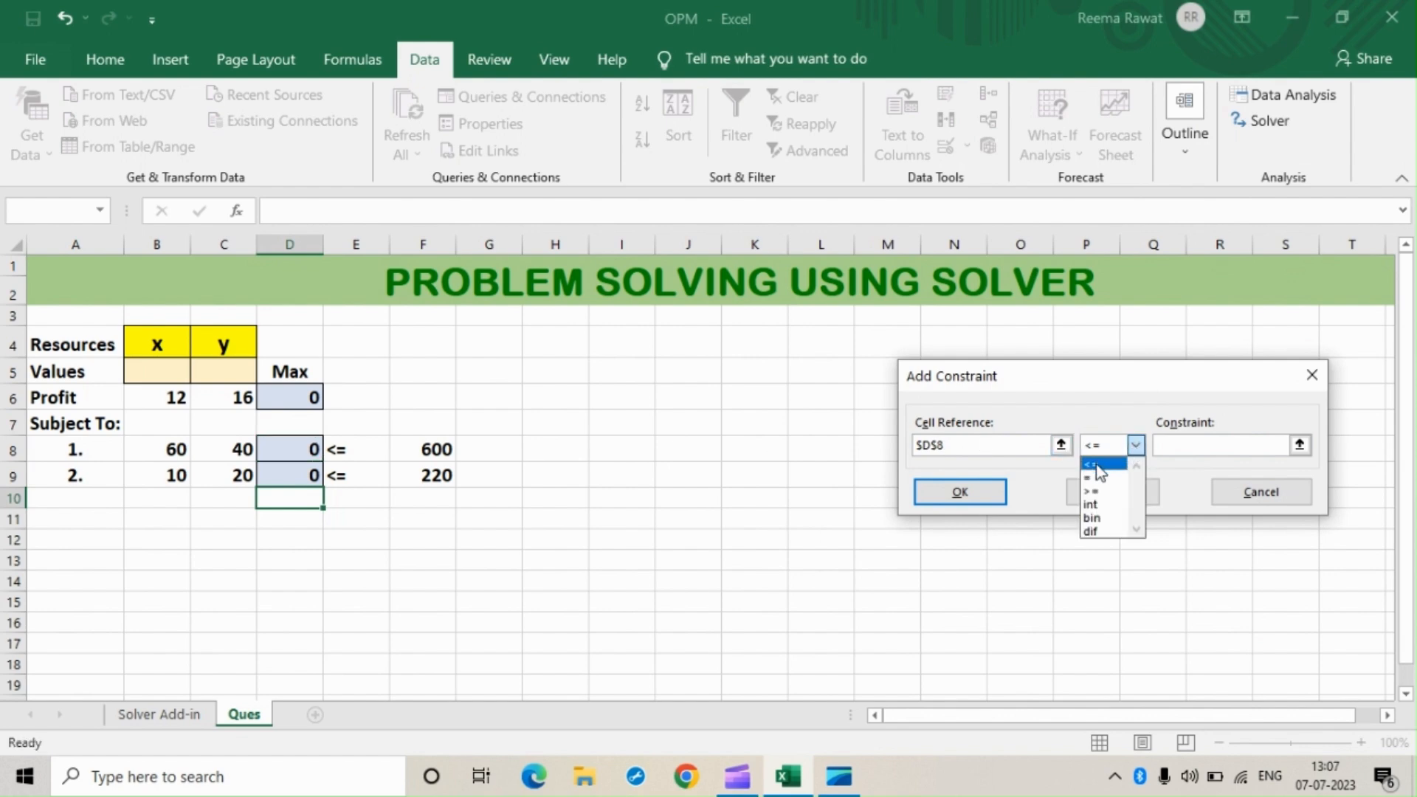
pyautogui.click(1092, 463)
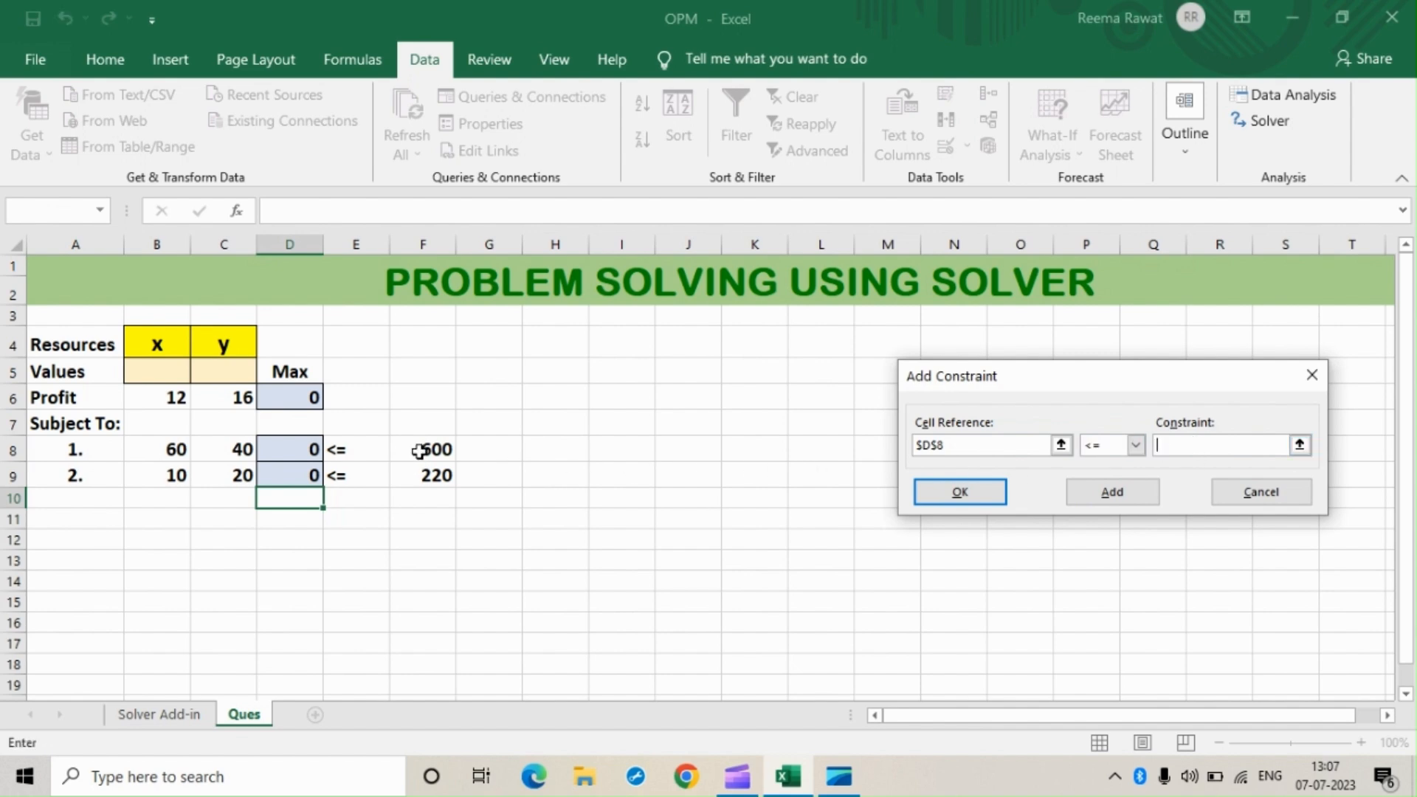
pyautogui.click(423, 449)
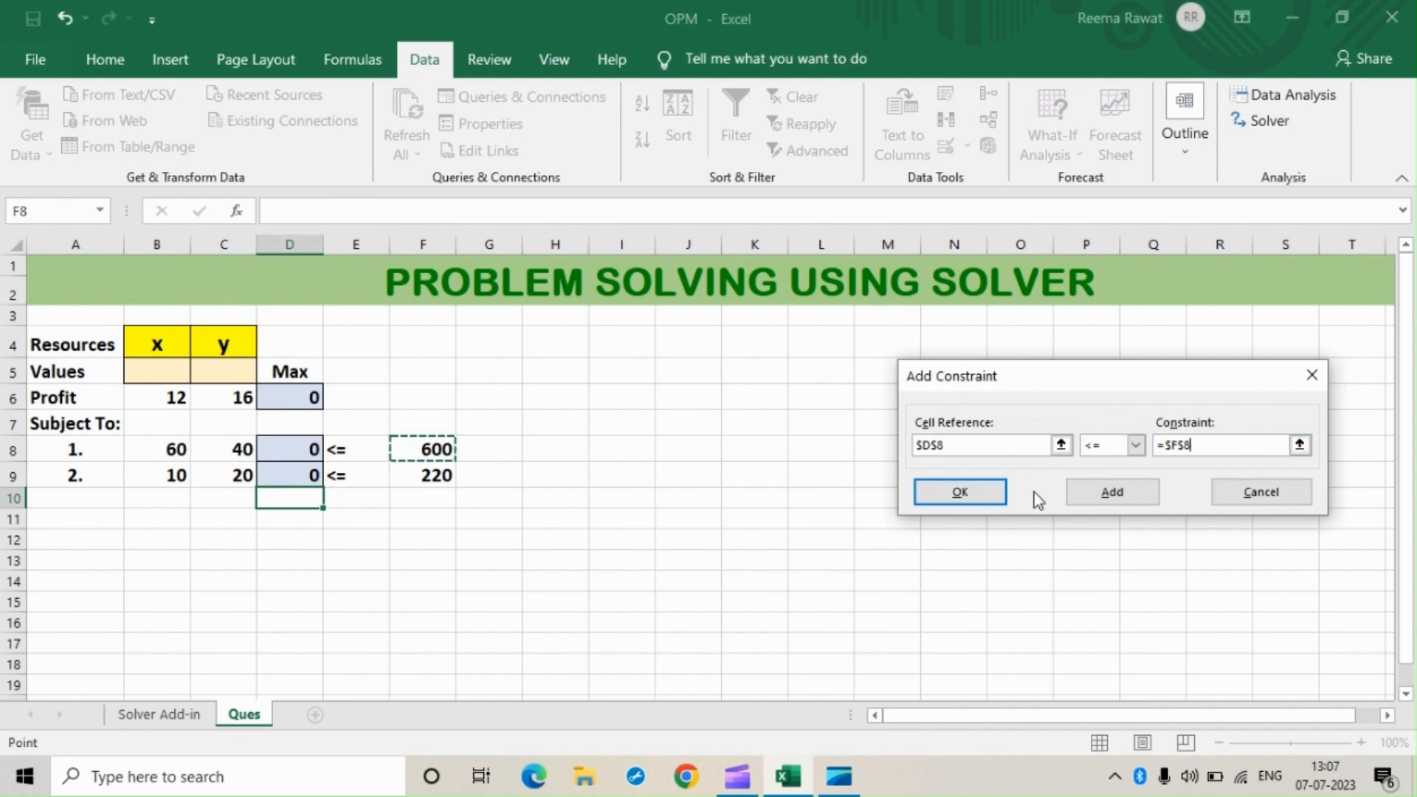
pyautogui.click(1111, 492)
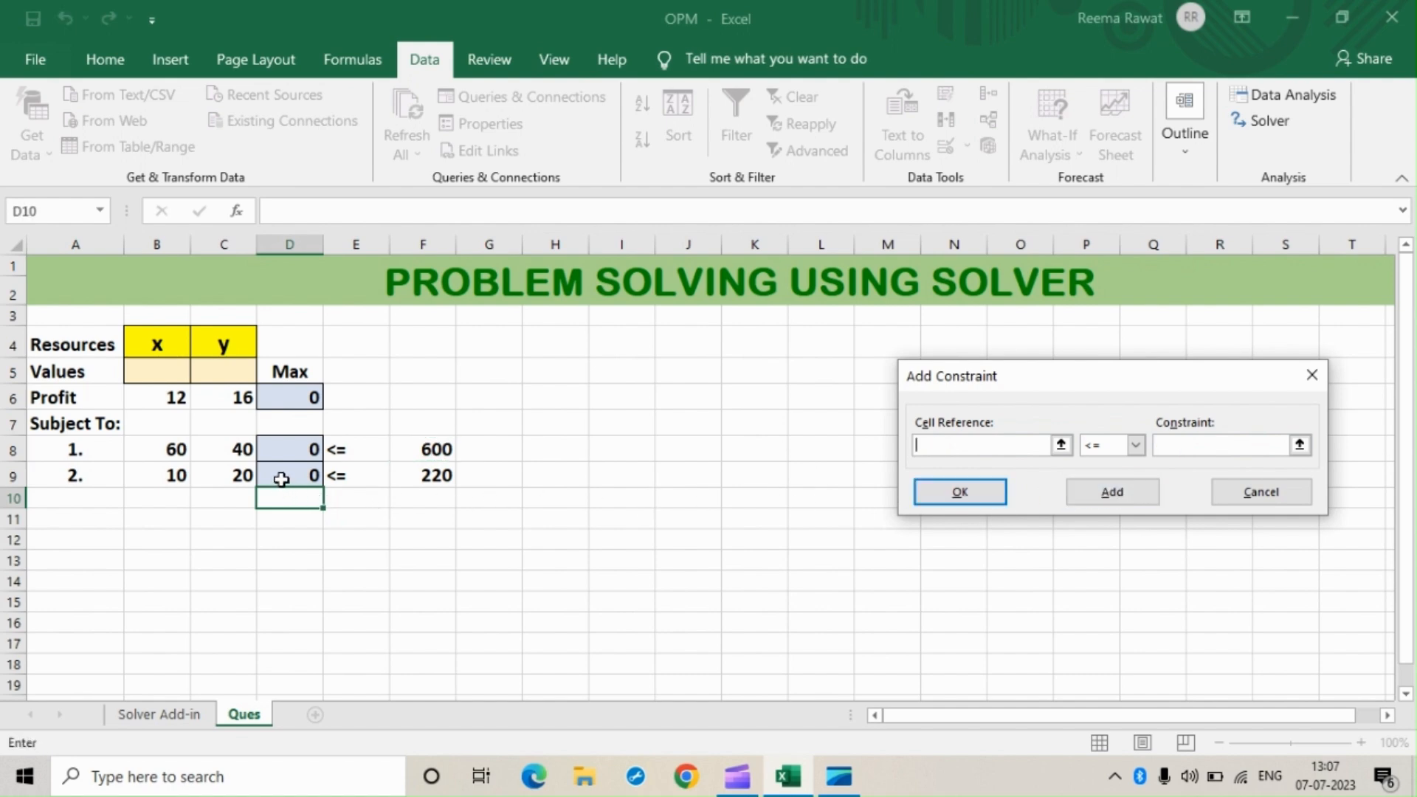
pyautogui.click(289, 475)
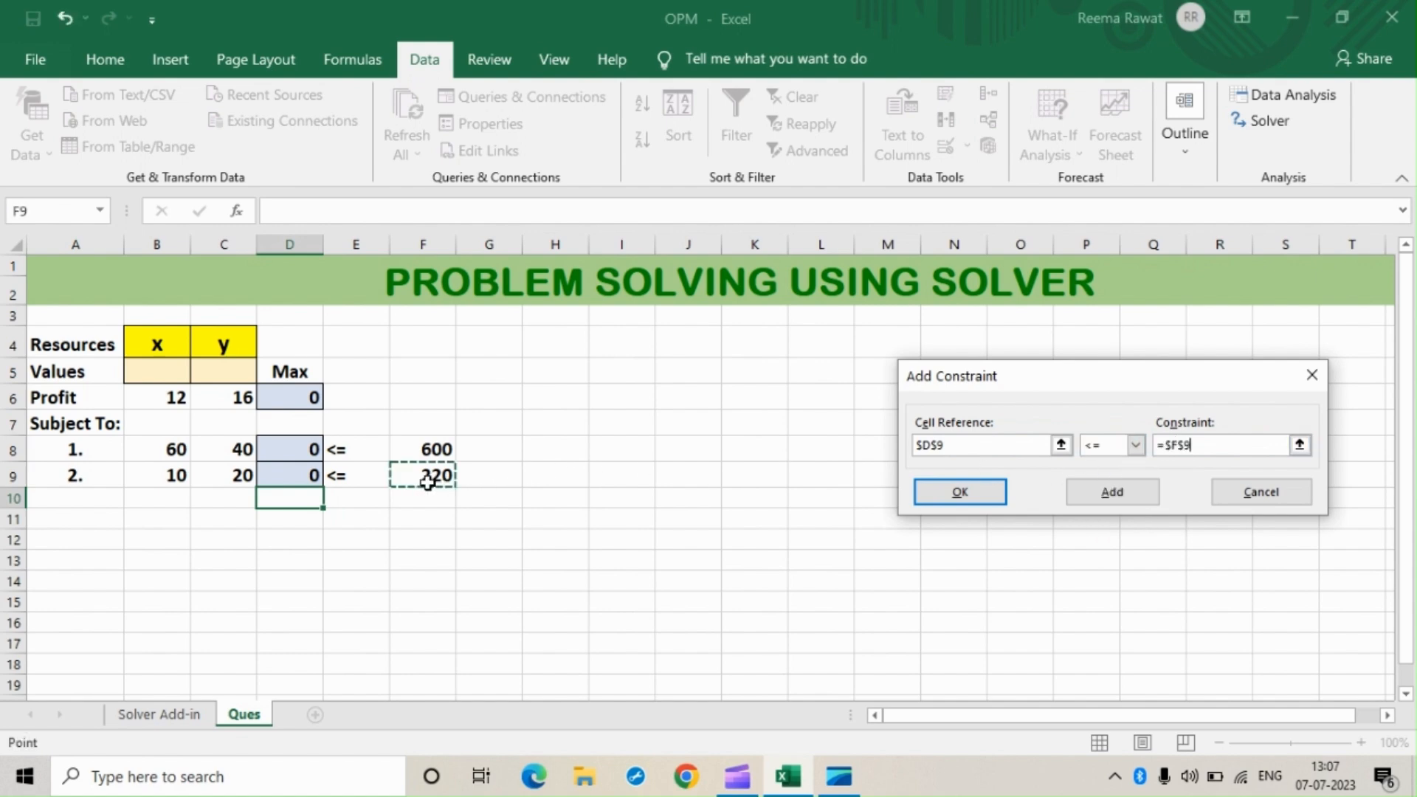
pyautogui.click(960, 491)
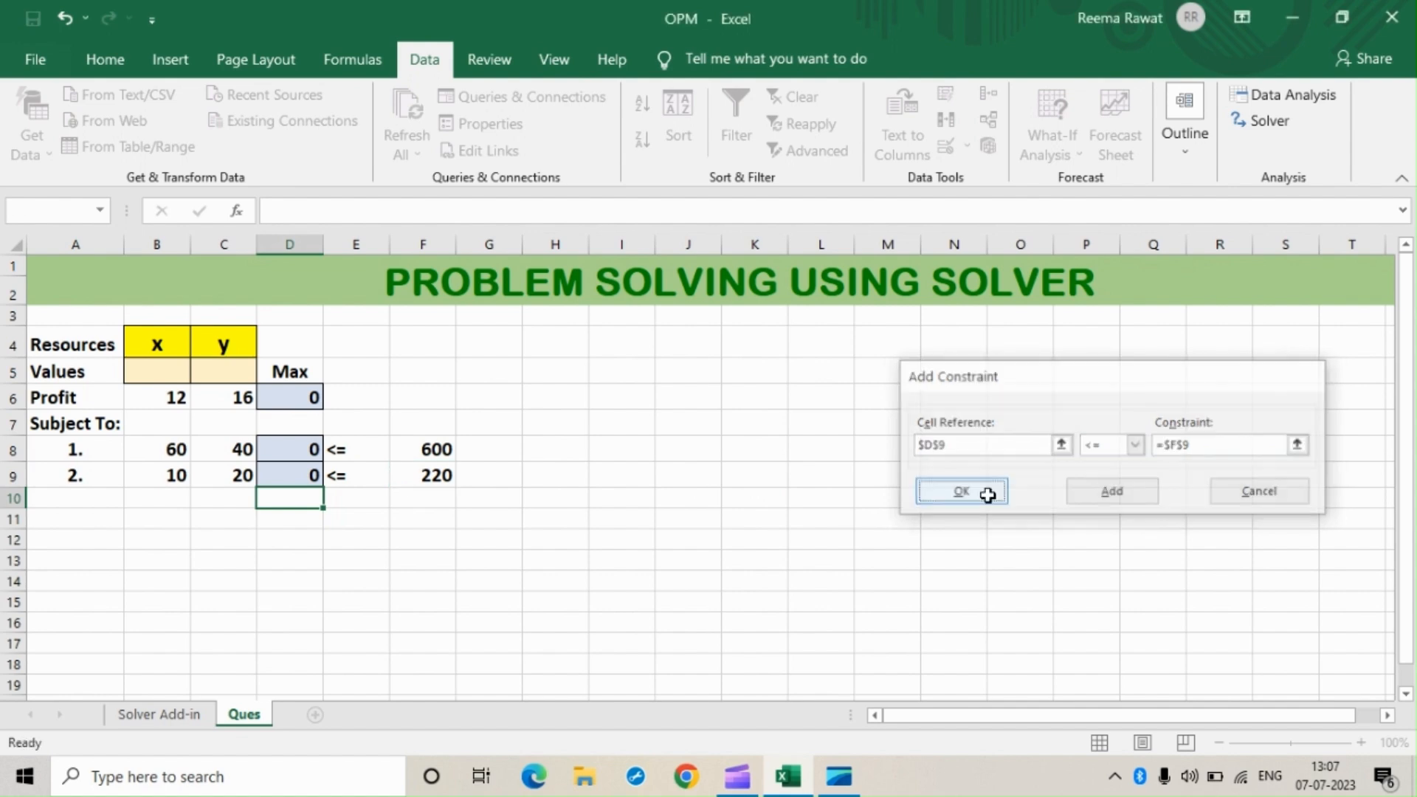
pyautogui.click(960, 491)
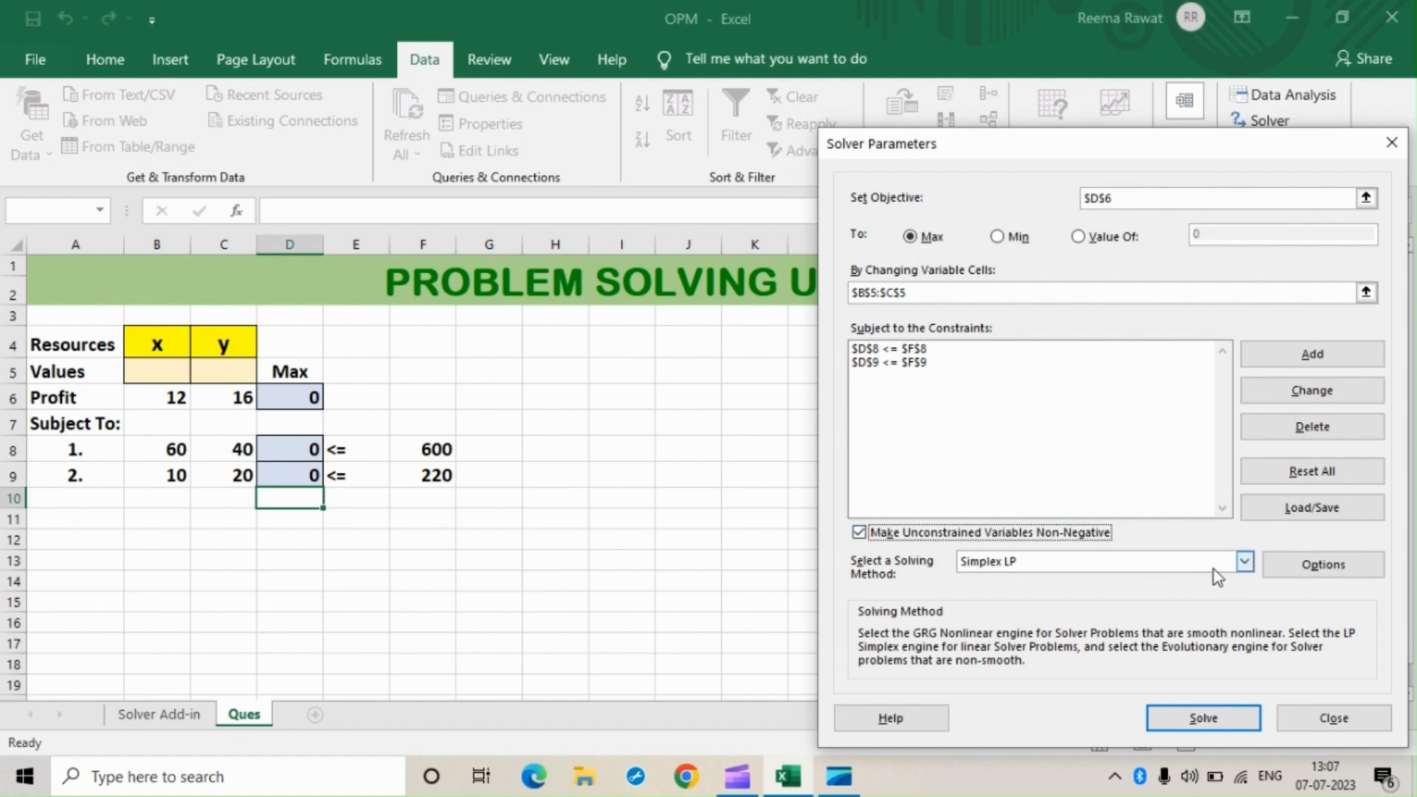
# Keep Simplex LP as the solving method and run Solver
pyautogui.click(1243, 562)
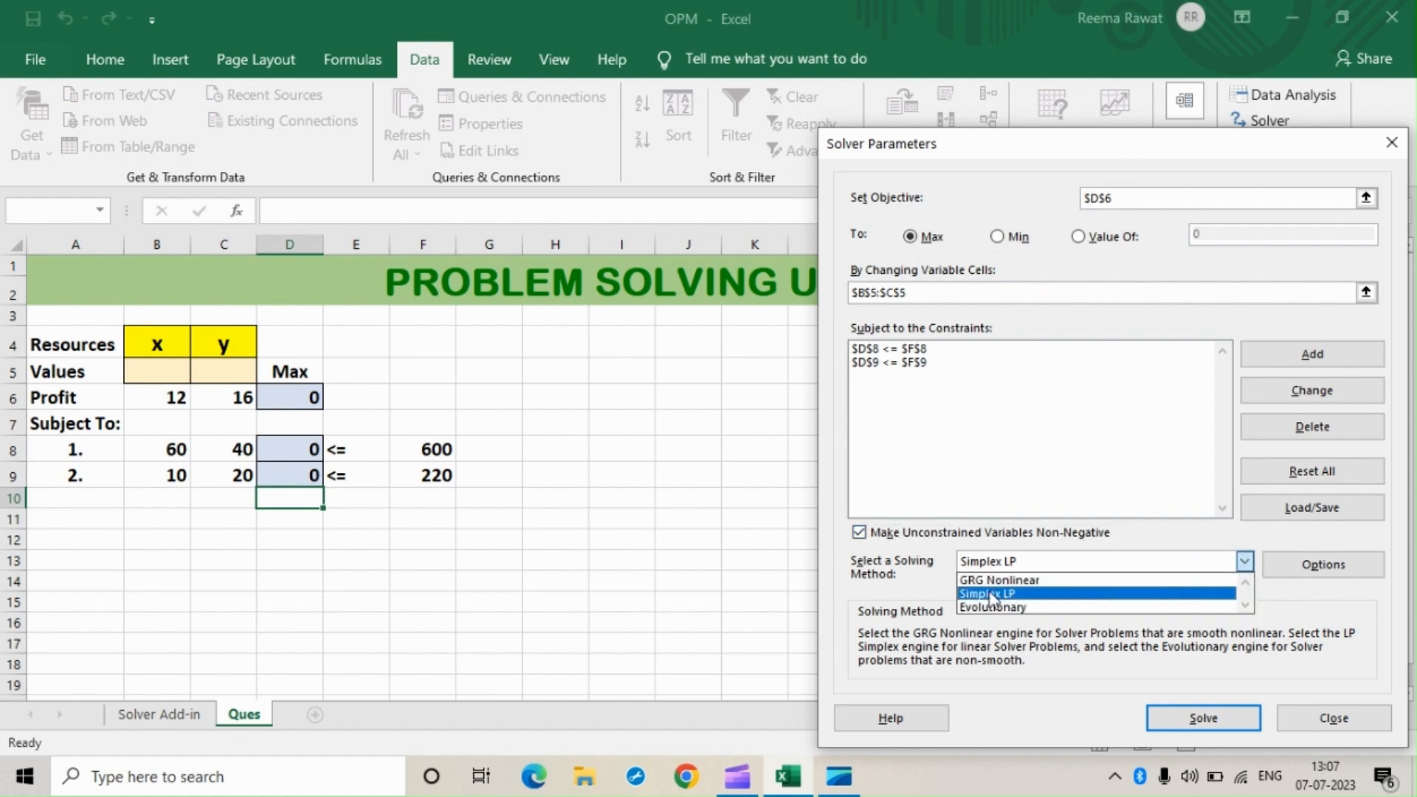
pyautogui.click(992, 592)
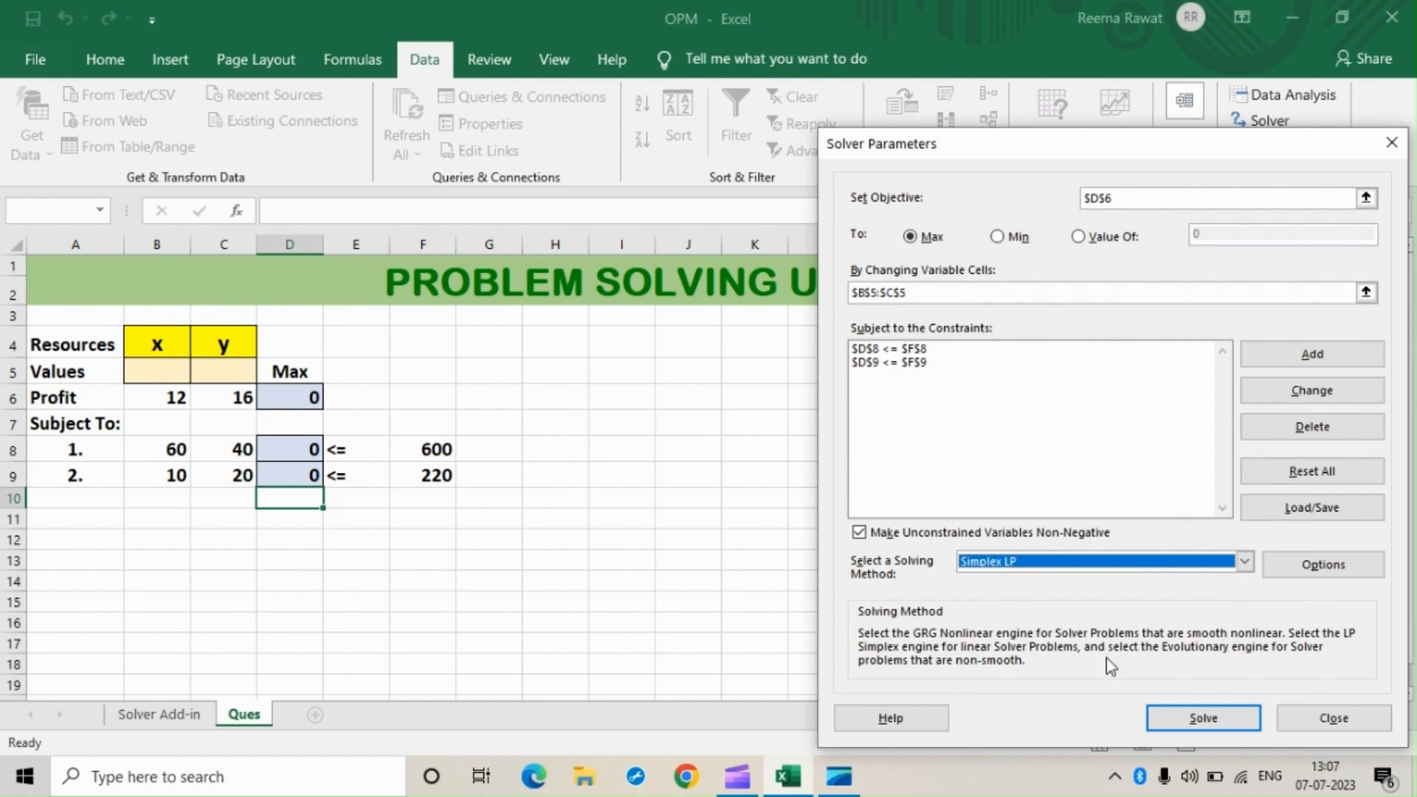
pyautogui.click(1332, 717)
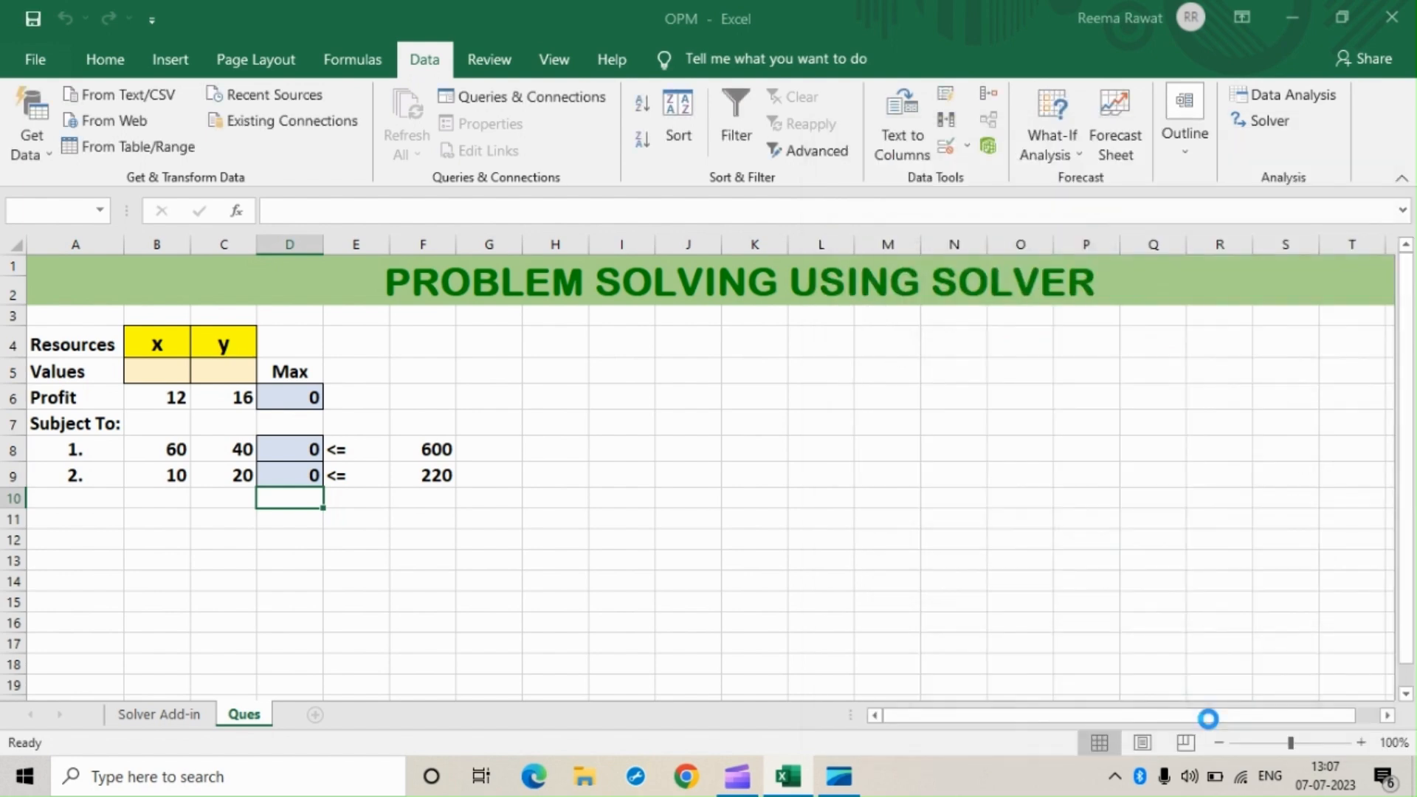
pyautogui.click(1267, 120)
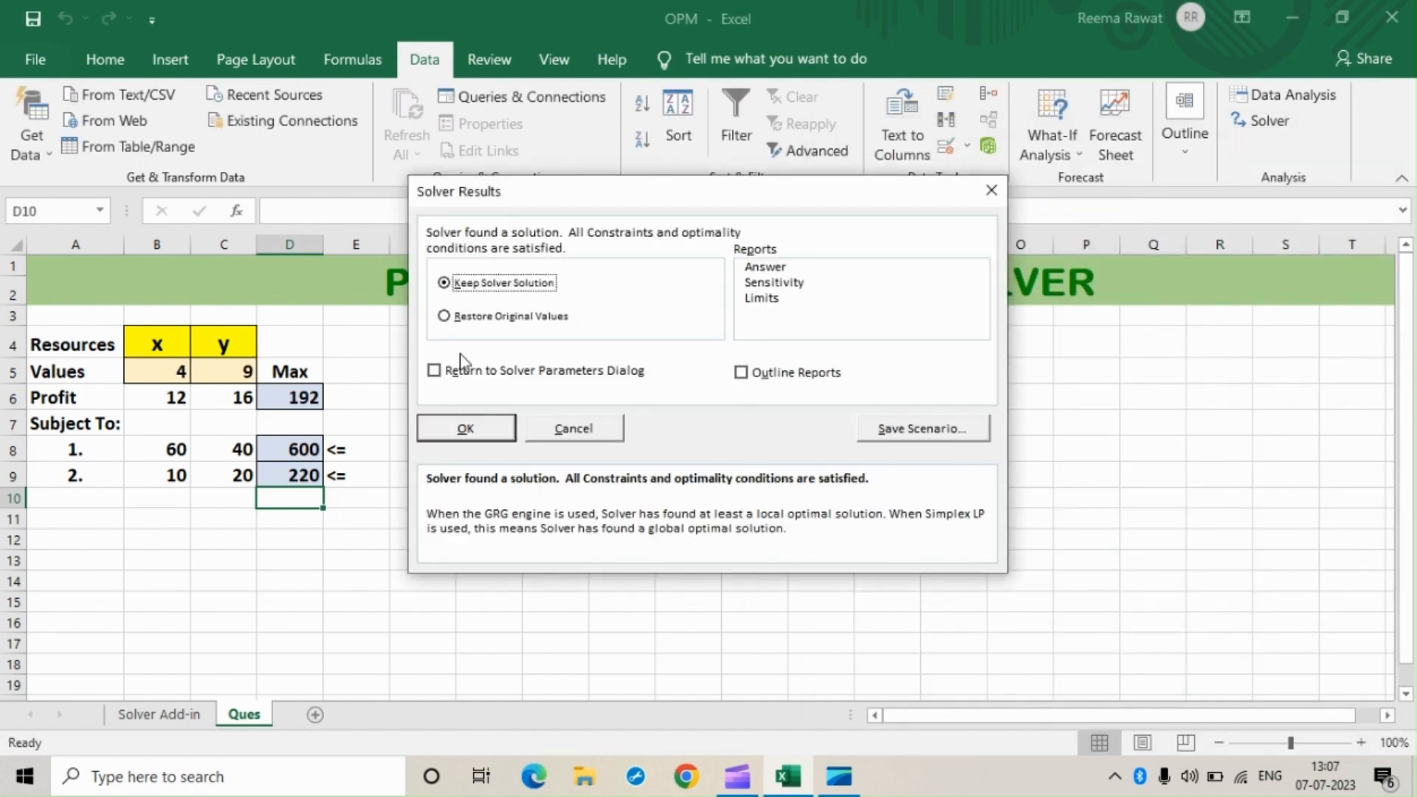
# Keep the Solver solution, leaving x=4, y=9 and profit 192 on the sheet
pyautogui.click(465, 427)
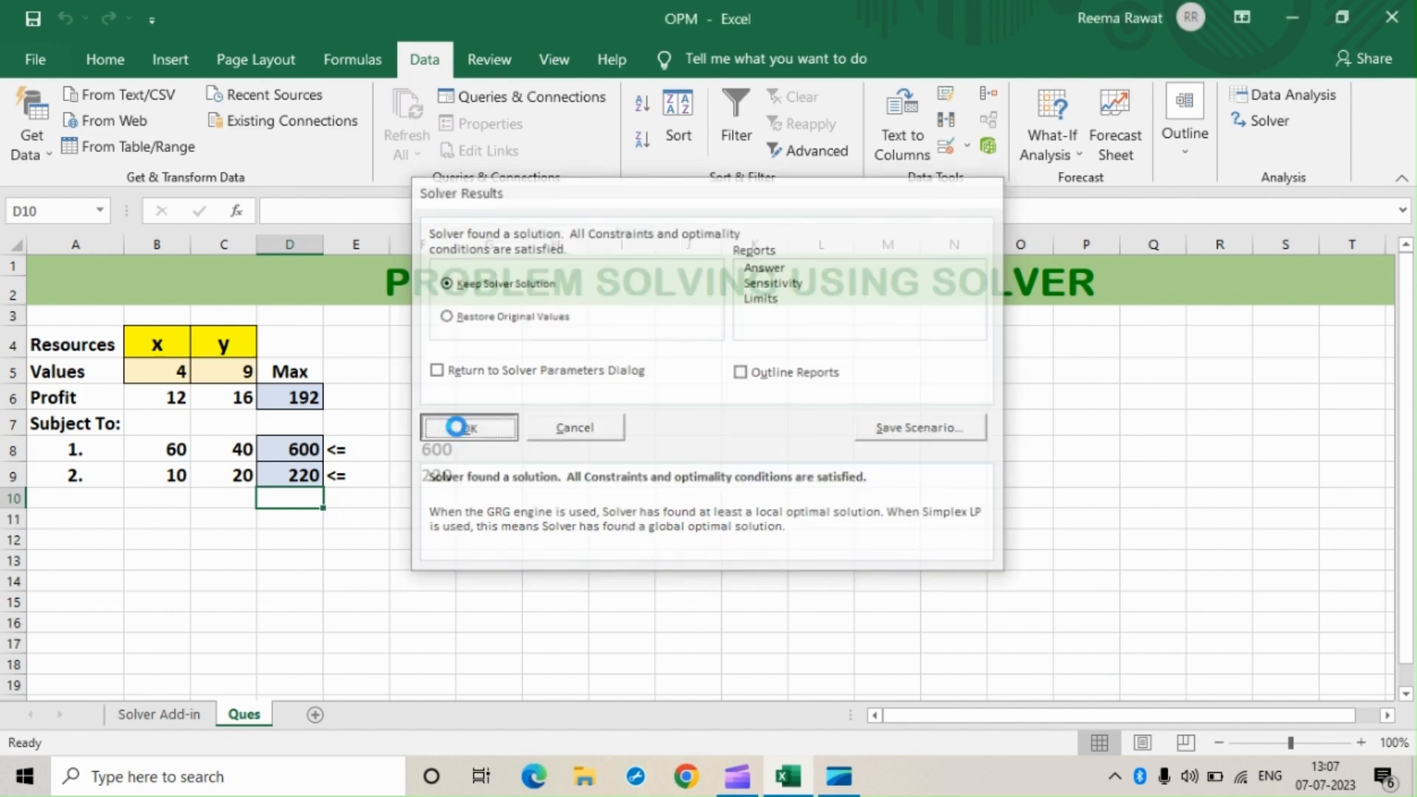
pyautogui.click(463, 427)
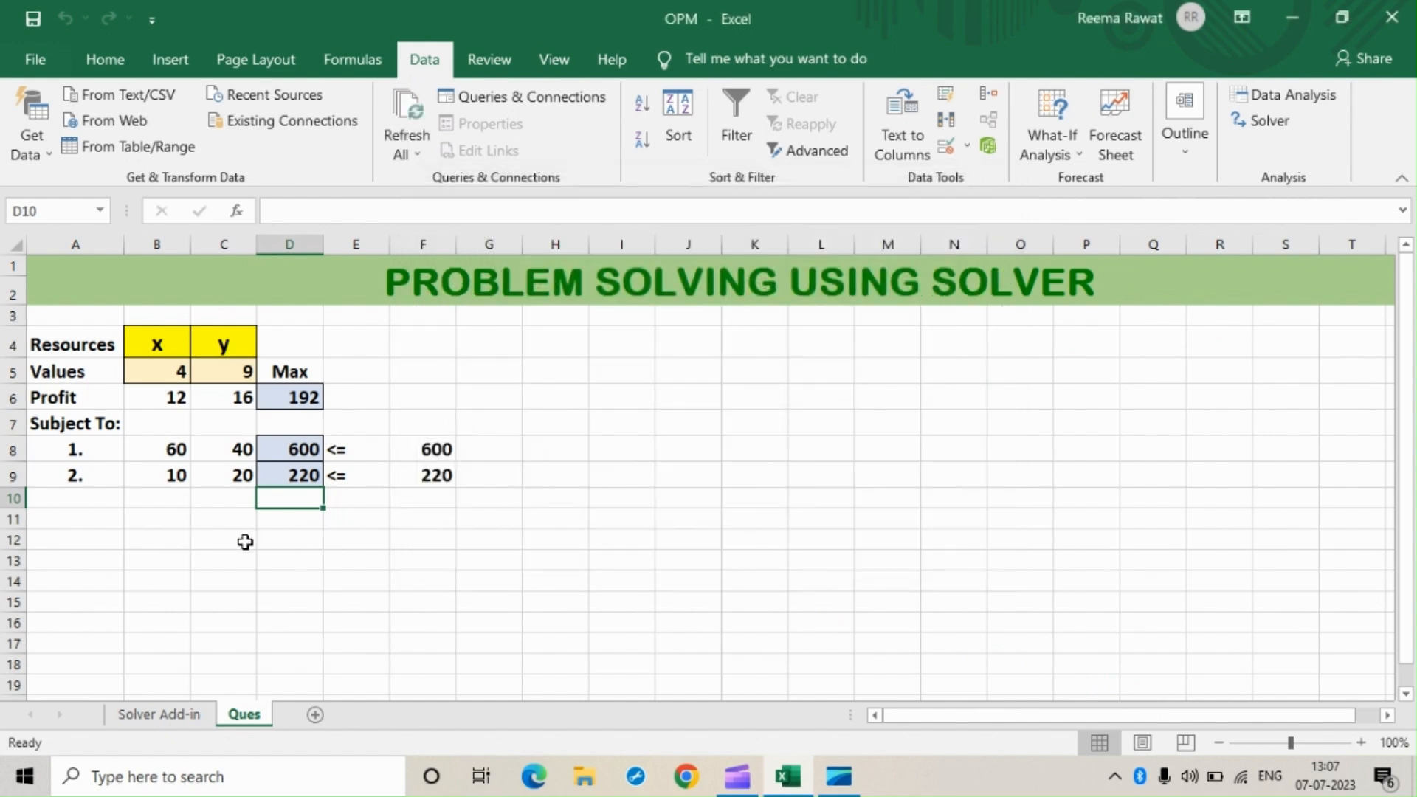
pyautogui.moveTo(338, 553)
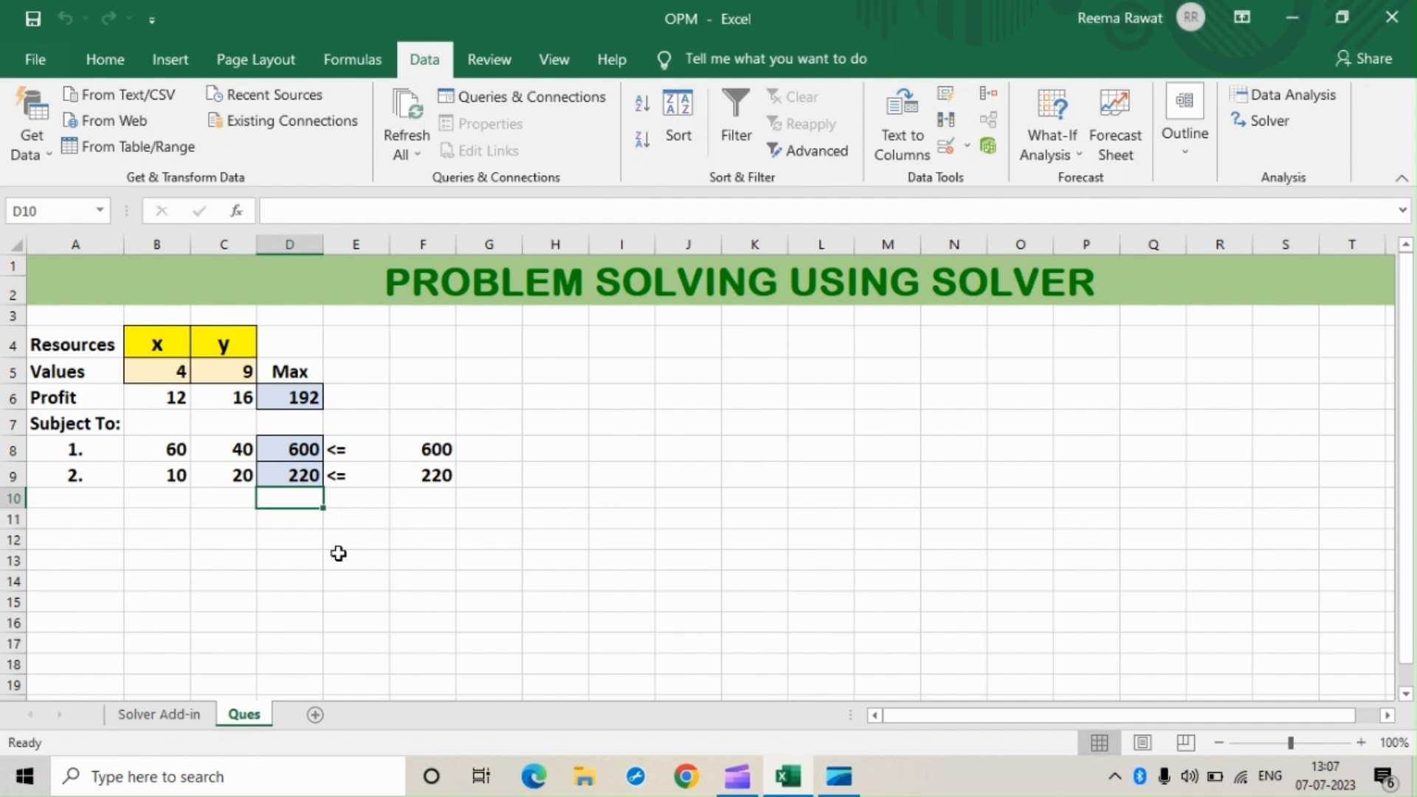